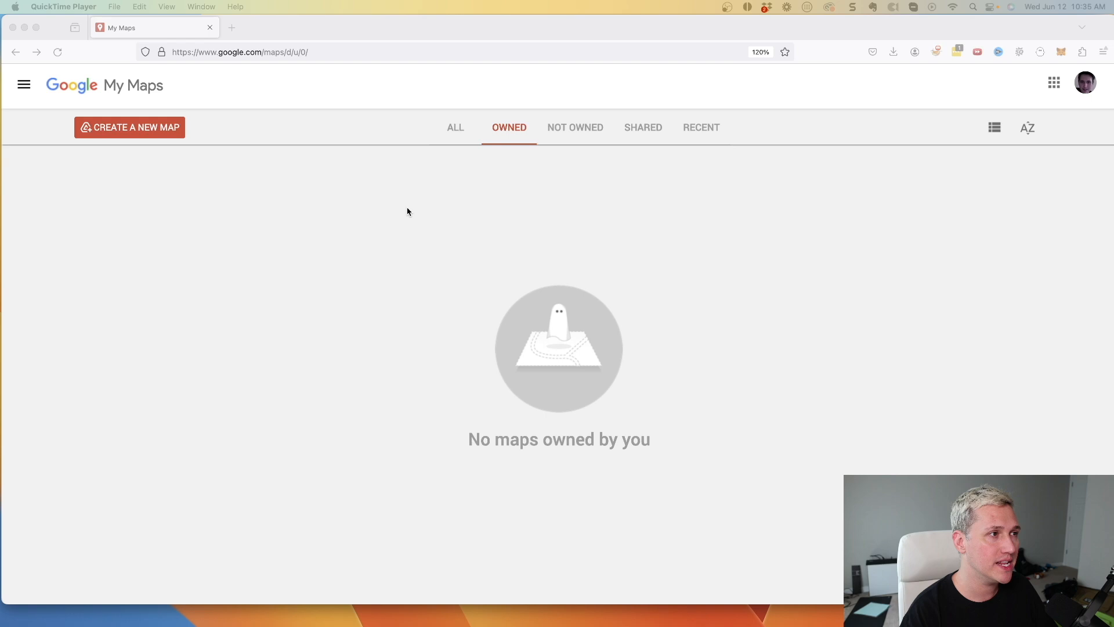
pyautogui.moveTo(277, 170)
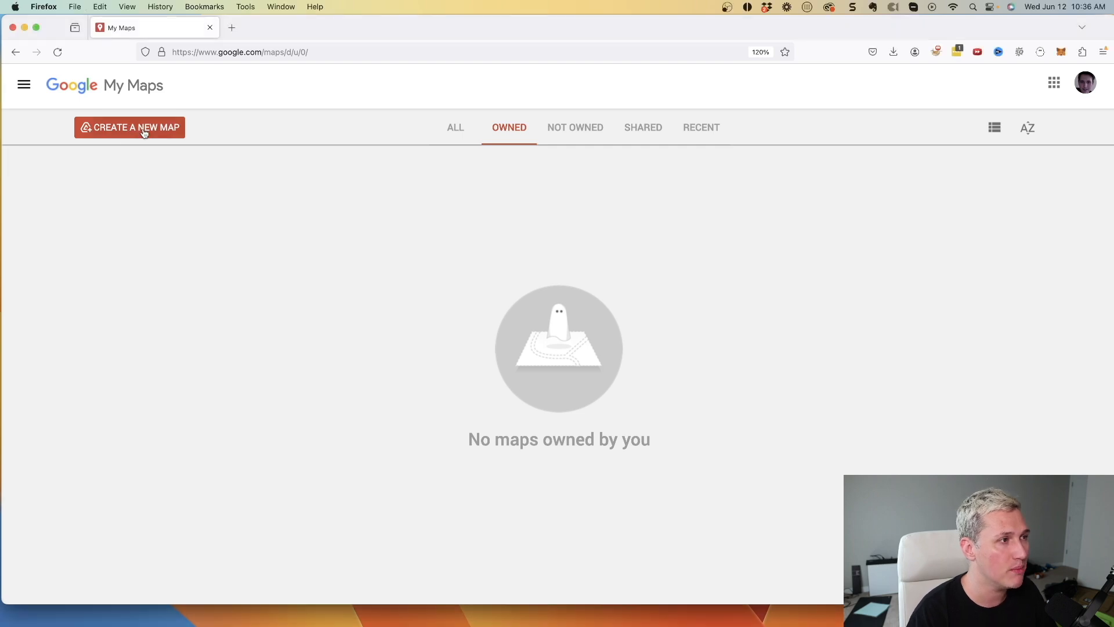
# - Start a brand-new map from the empty My Maps home page
pyautogui.click(129, 127)
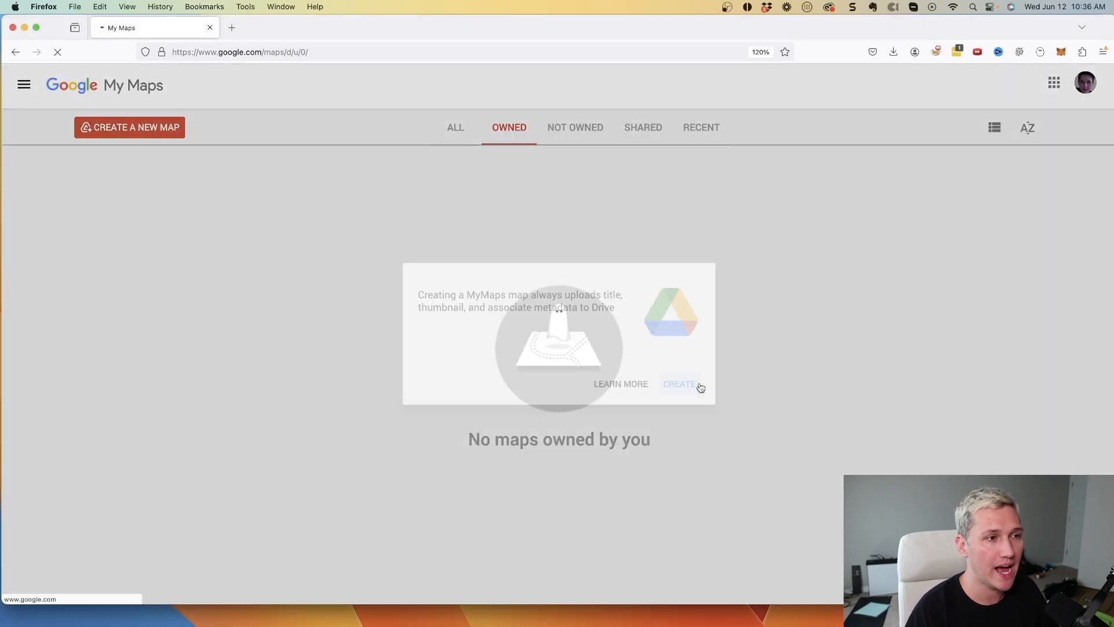
# - Confirm the new untitled map and zoom in on Orlando, Florida
pyautogui.click(680, 383)
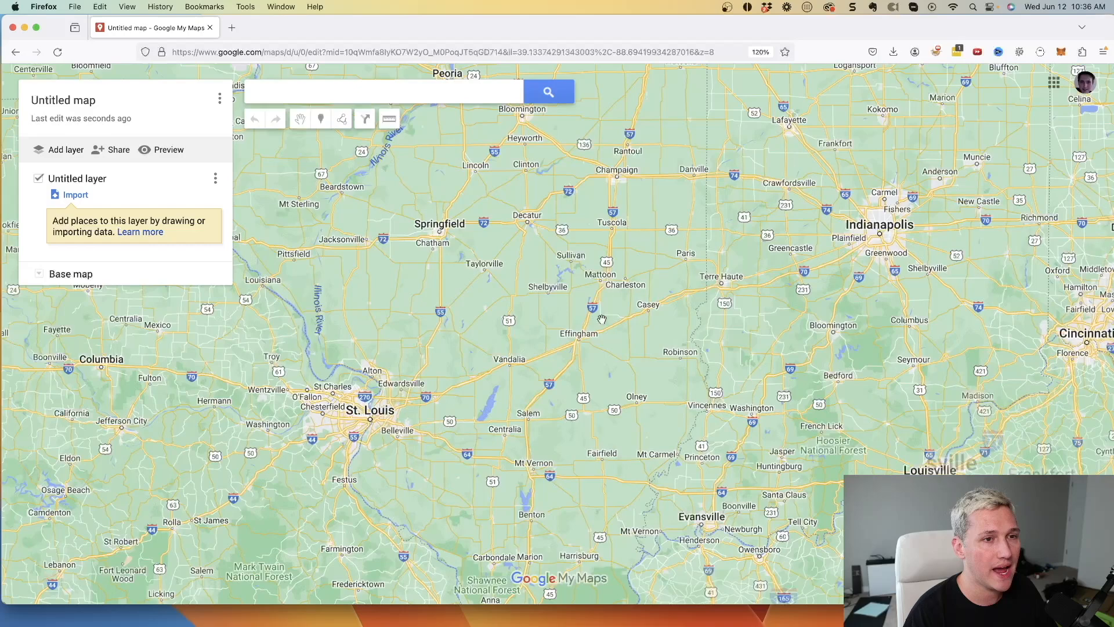
pyautogui.moveTo(602, 318); pyautogui.dragTo(339, 387)
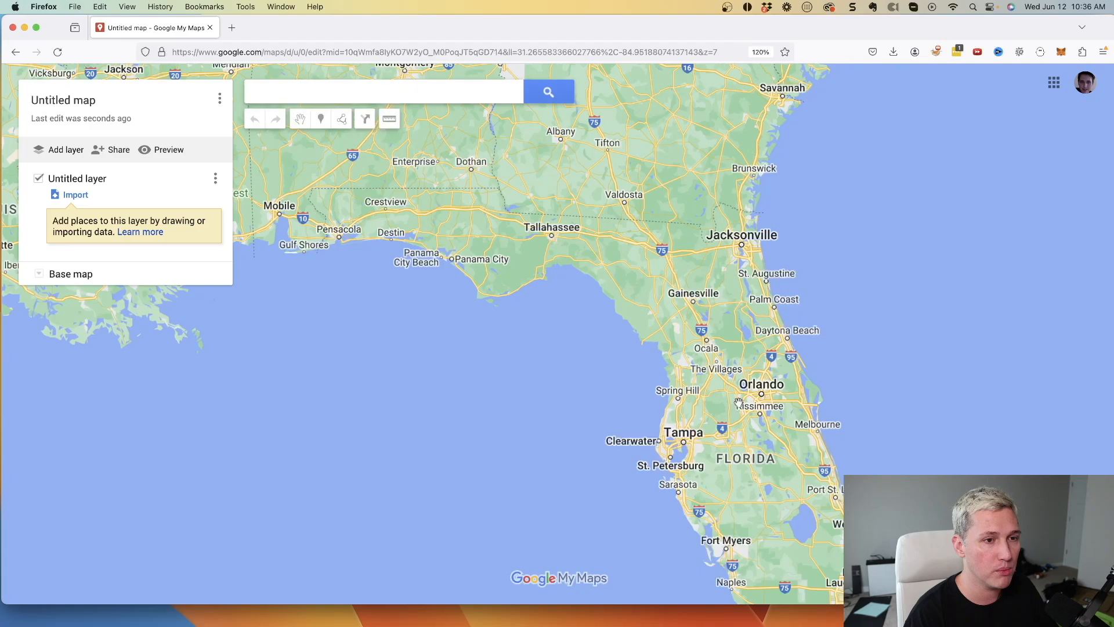
pyautogui.scroll(-3)
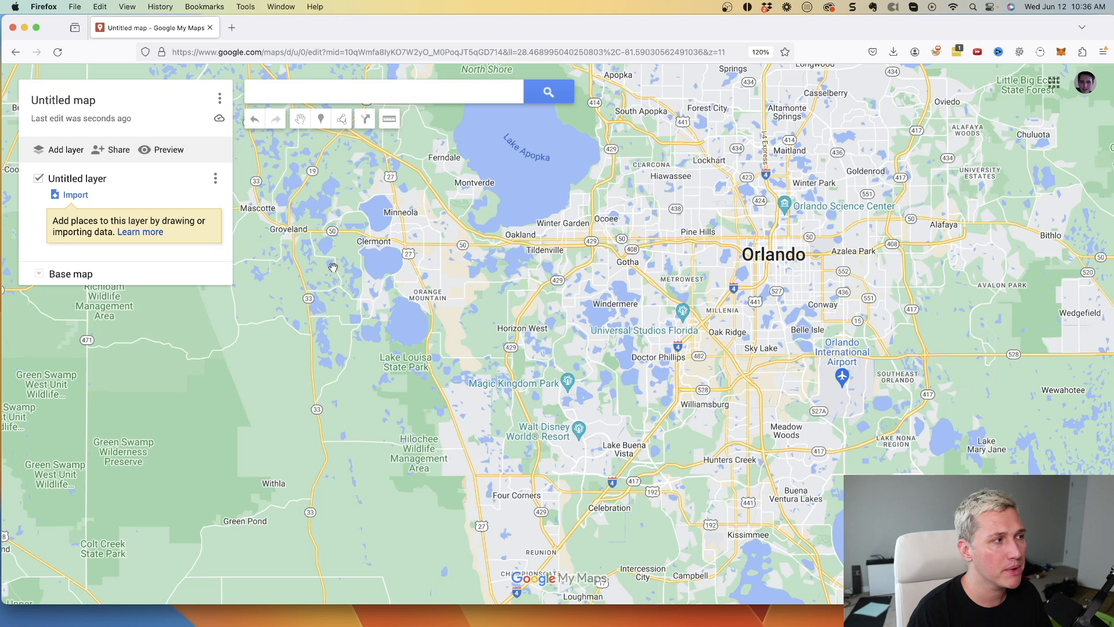
pyautogui.moveTo(320, 118)
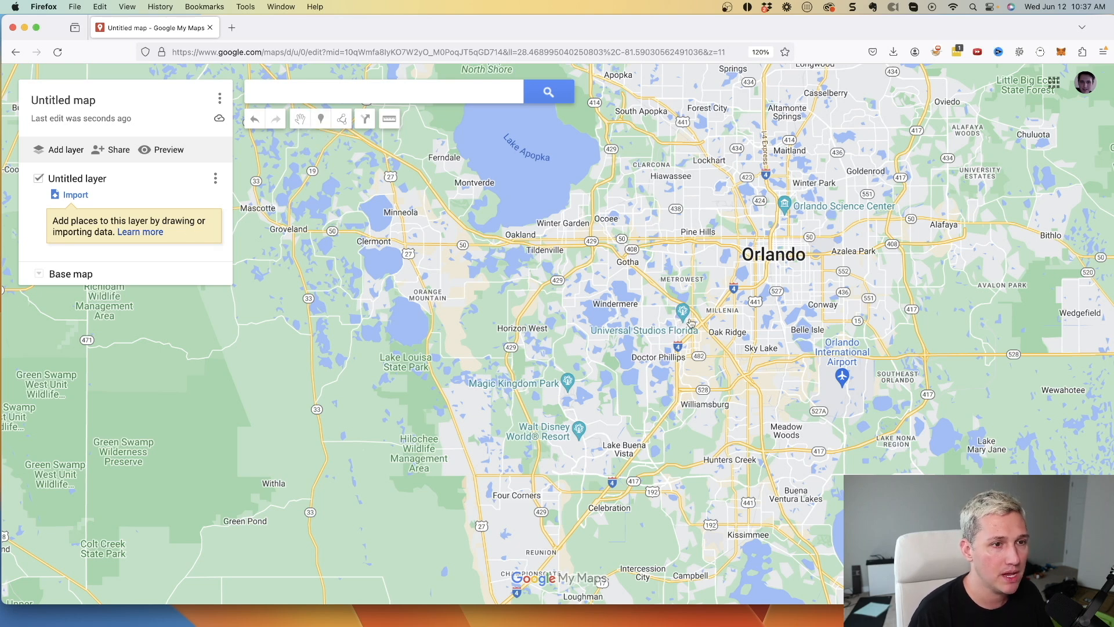
# - Pin Universal Studios Florida and save it as 'Universal Studios Day 1'
pyautogui.click(682, 311)
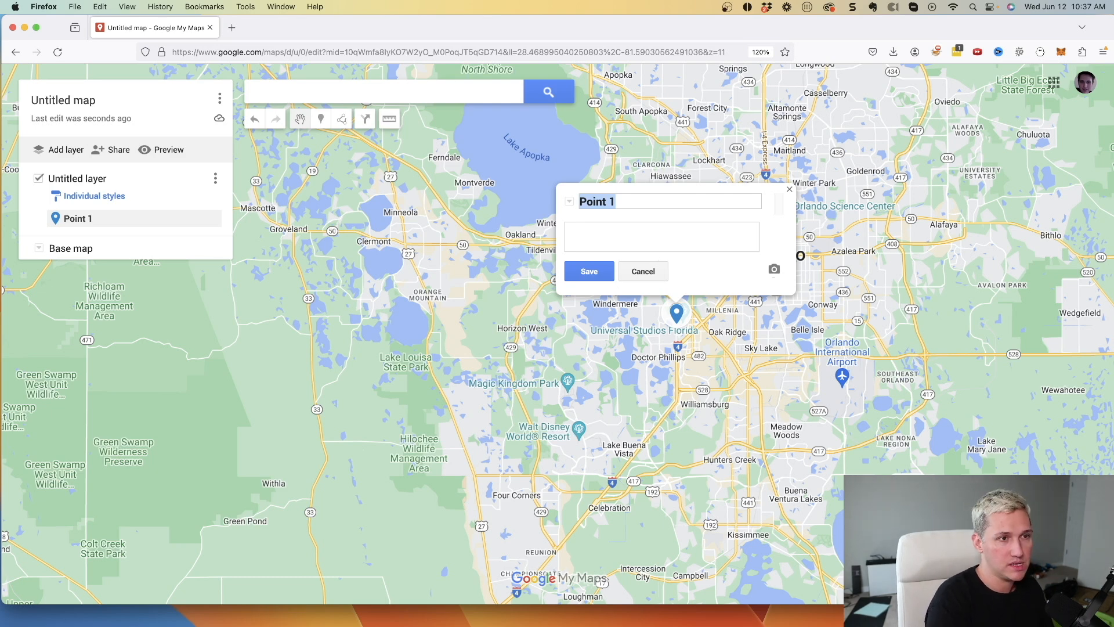
pyautogui.write('Universal Studios Day 1')
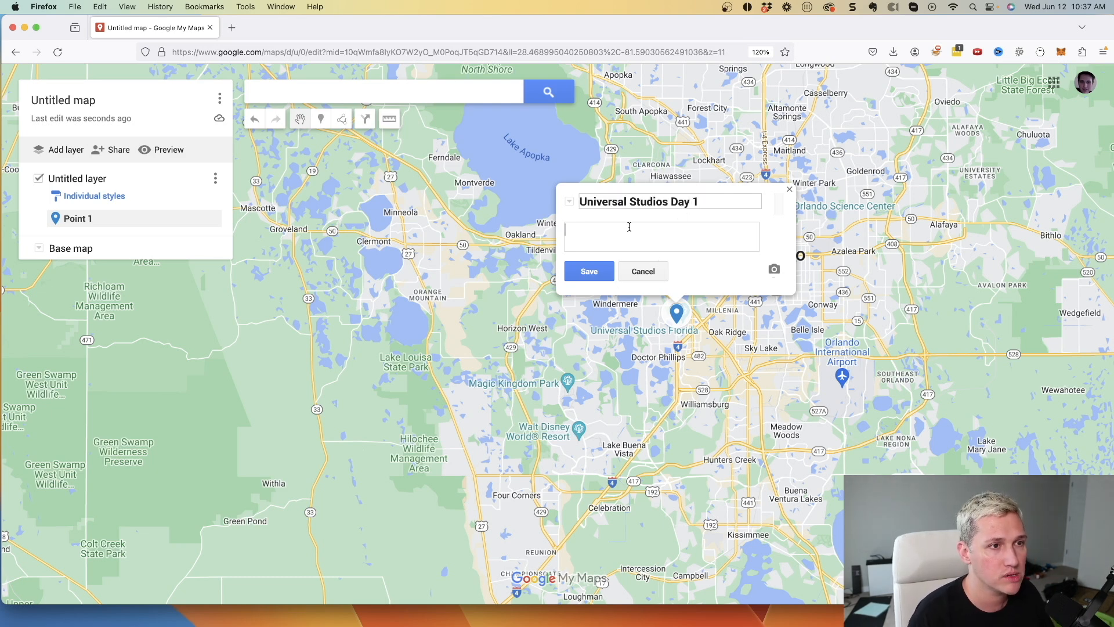
pyautogui.click(588, 271)
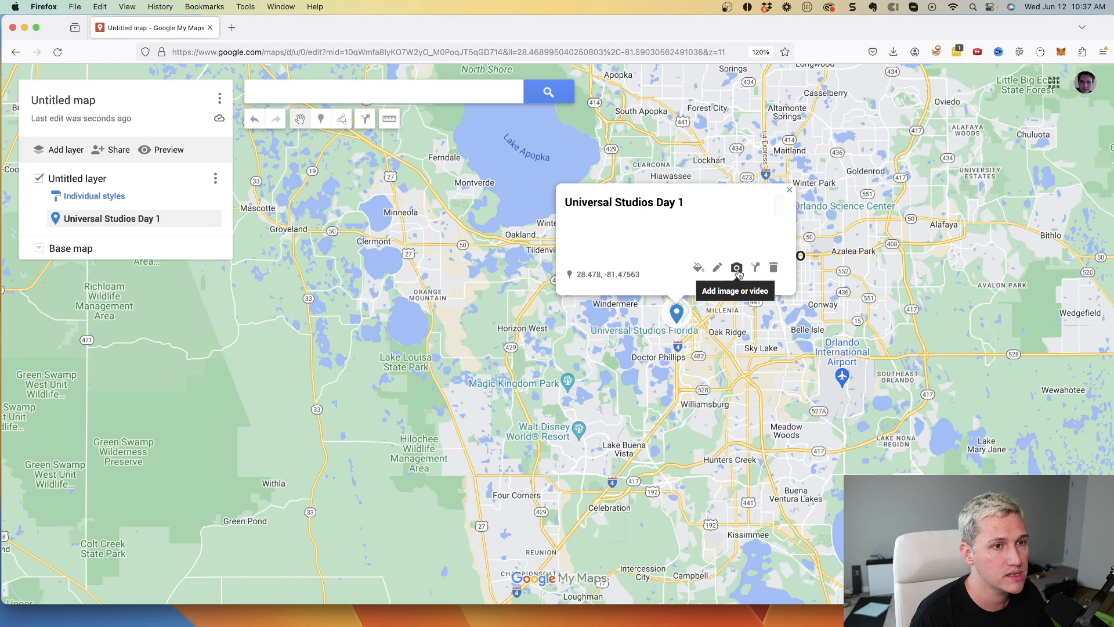
# - Attach the YouTube Incredible Hulk Coaster ride video found via 'universal studios orlando hulk'
pyautogui.click(737, 268)
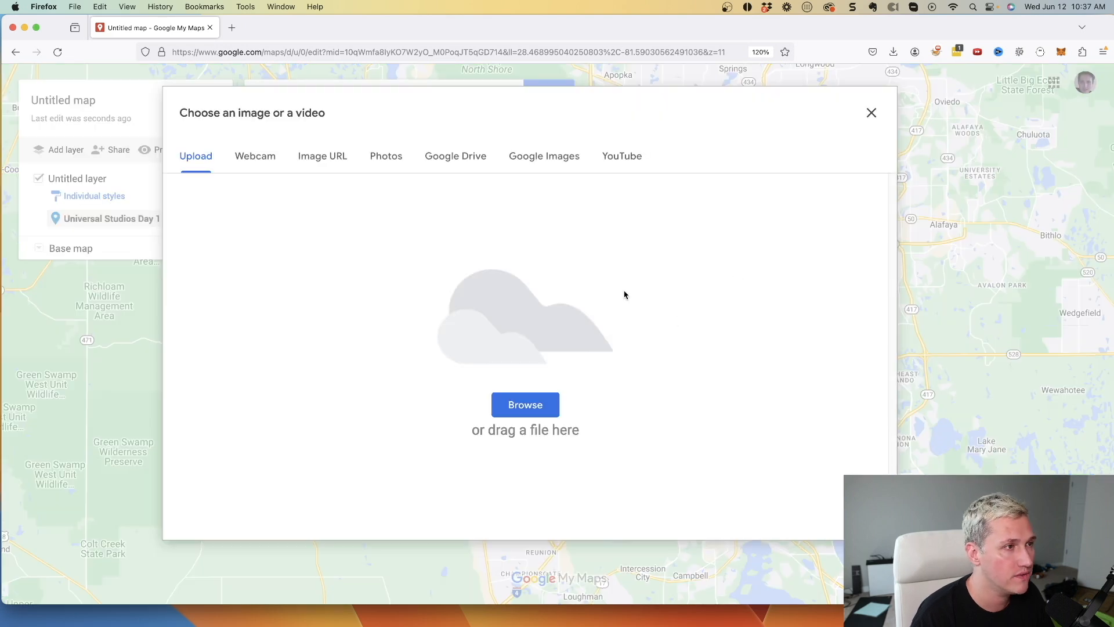
pyautogui.click(621, 156)
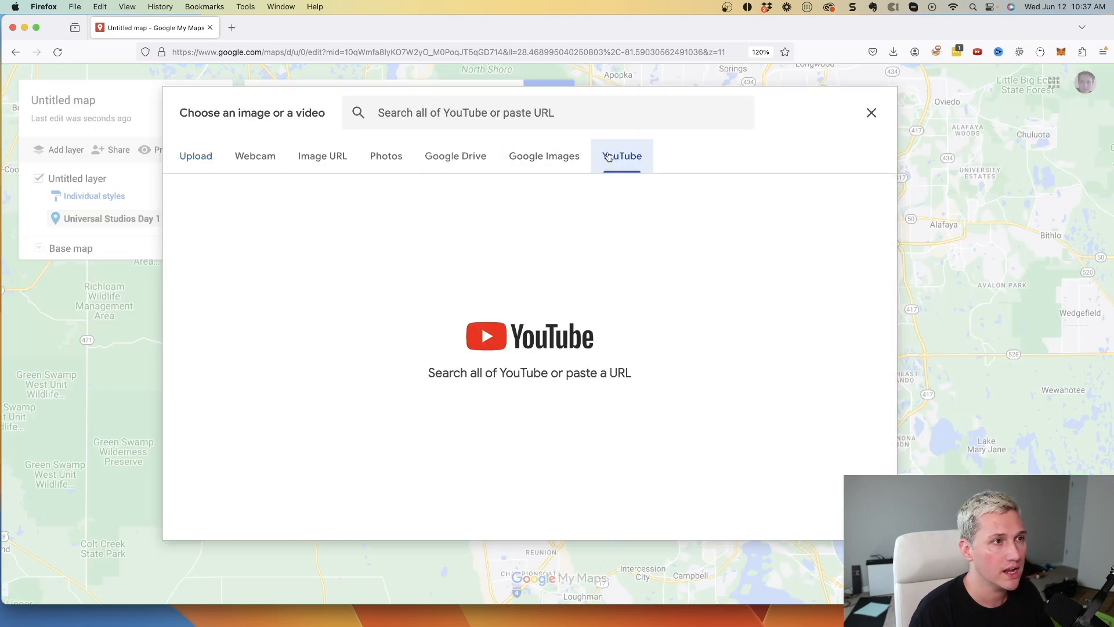
pyautogui.write('uni')
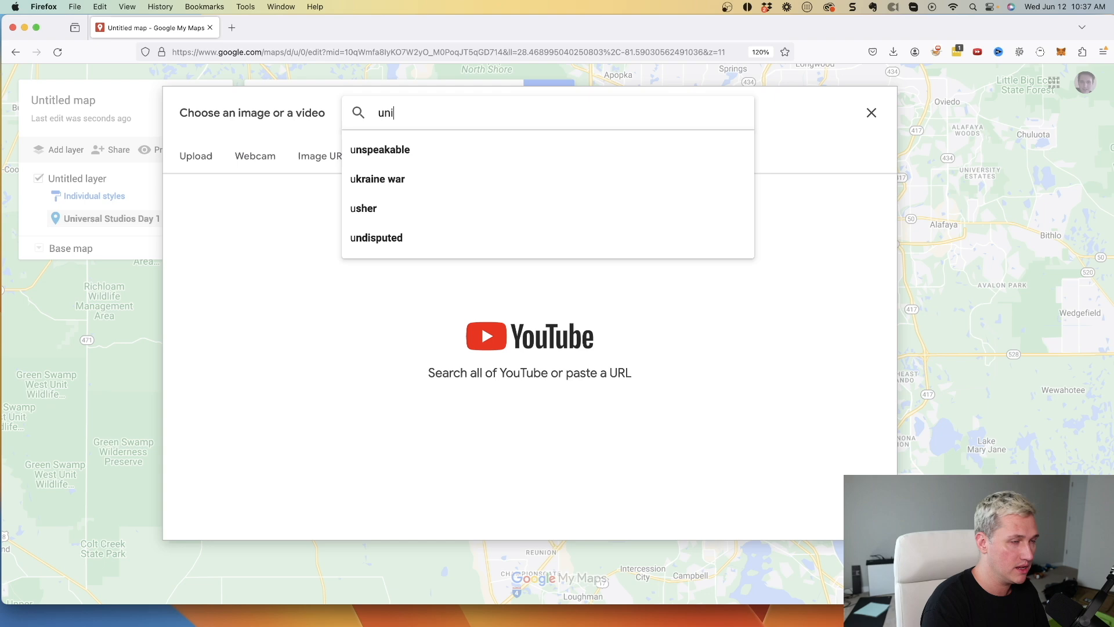
pyautogui.write('universal studios orlando hulk')
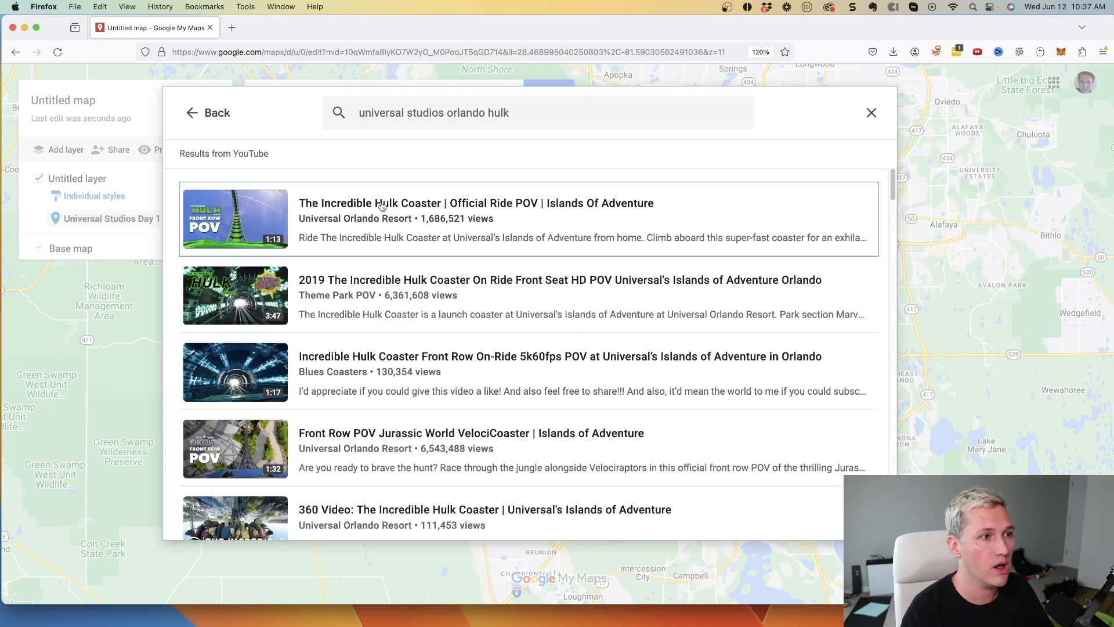
pyautogui.click(872, 113)
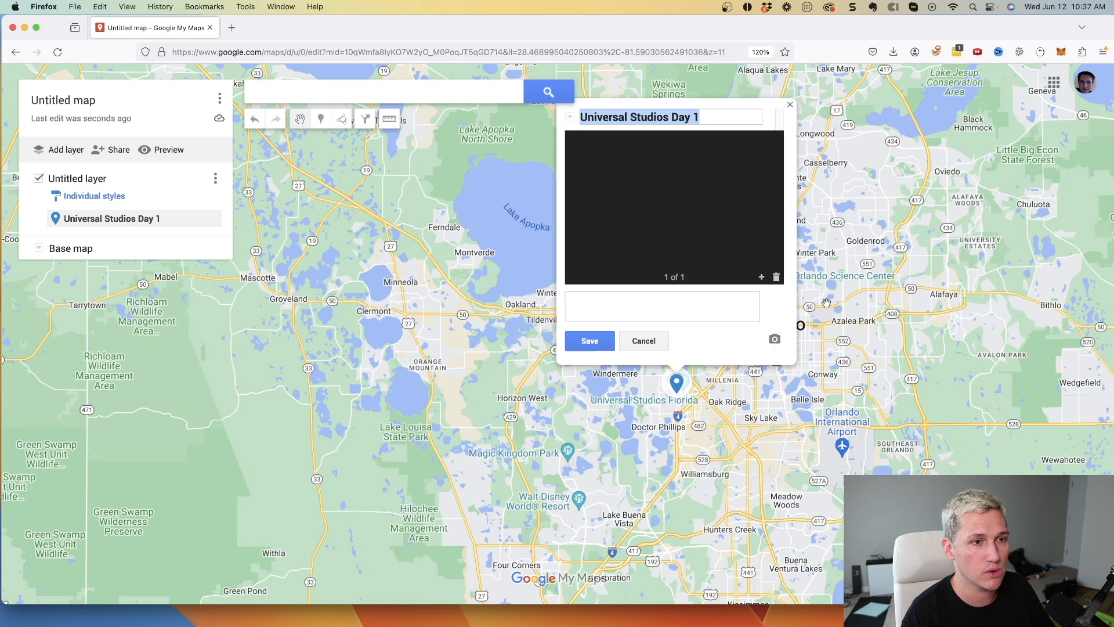
pyautogui.click(589, 341)
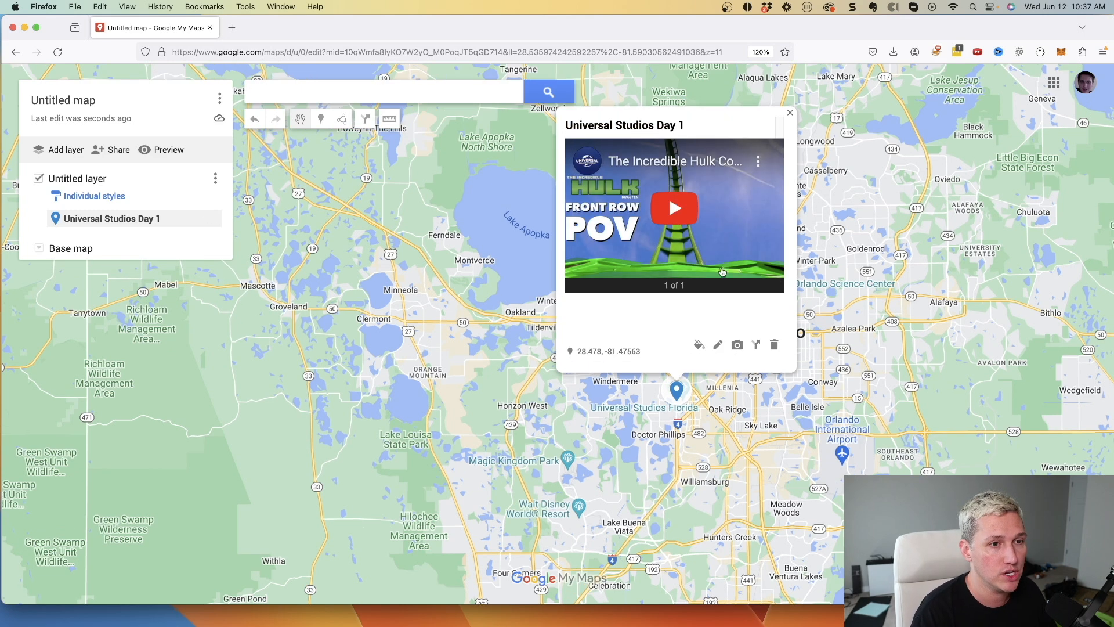
pyautogui.click(789, 113)
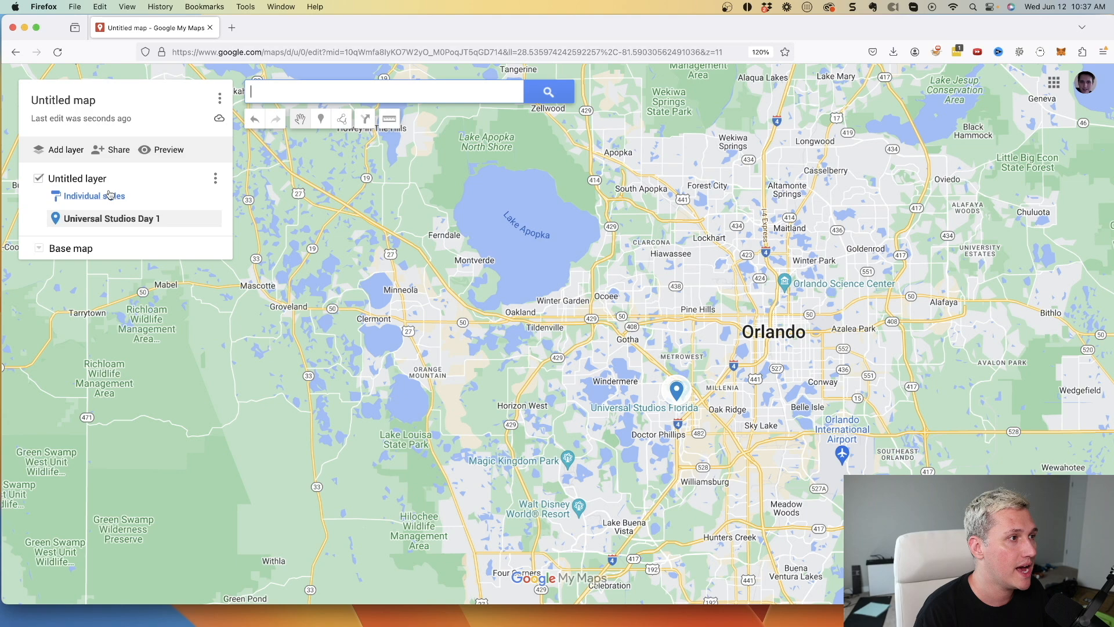
# - Change the 'Untitled map' title to 'Orlando Trip in January'
pyautogui.click(63, 99)
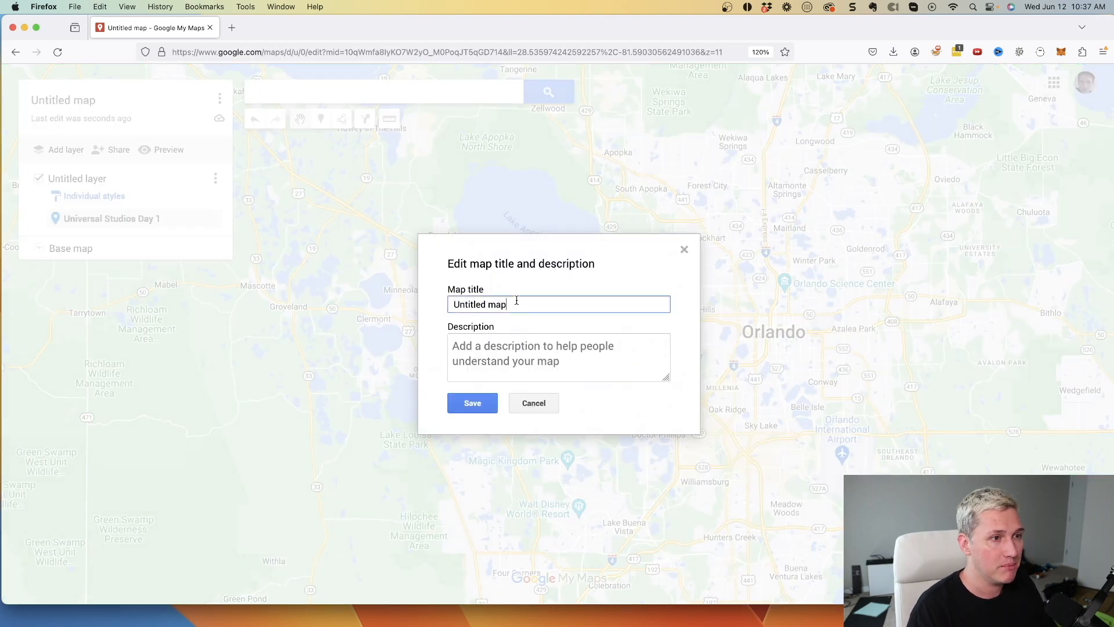
pyautogui.write('Orlando Trip in January')
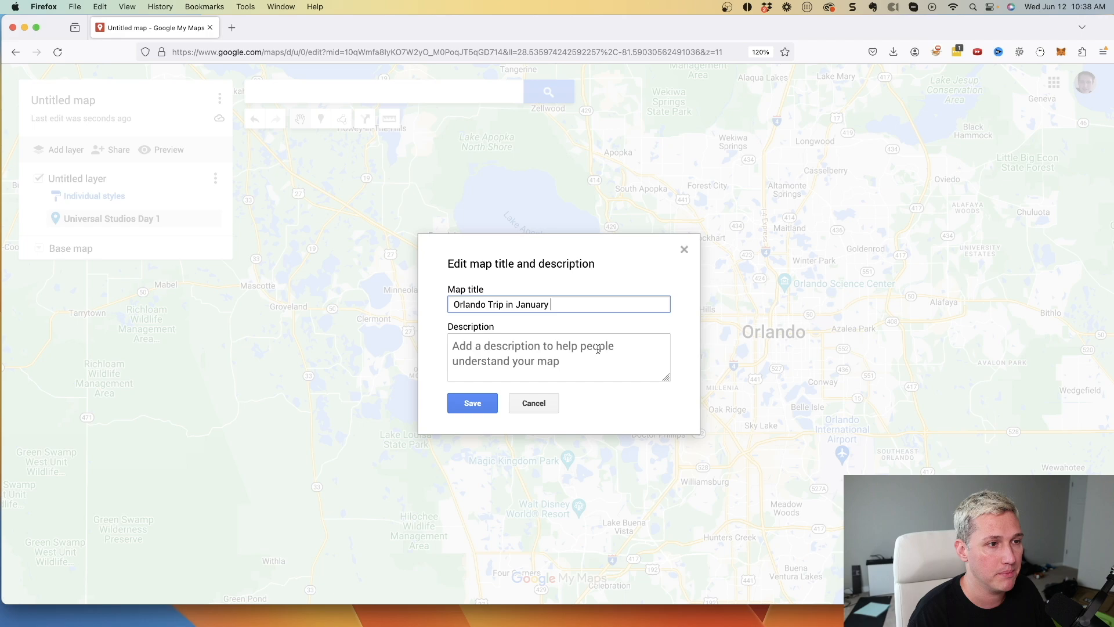
pyautogui.click(472, 403)
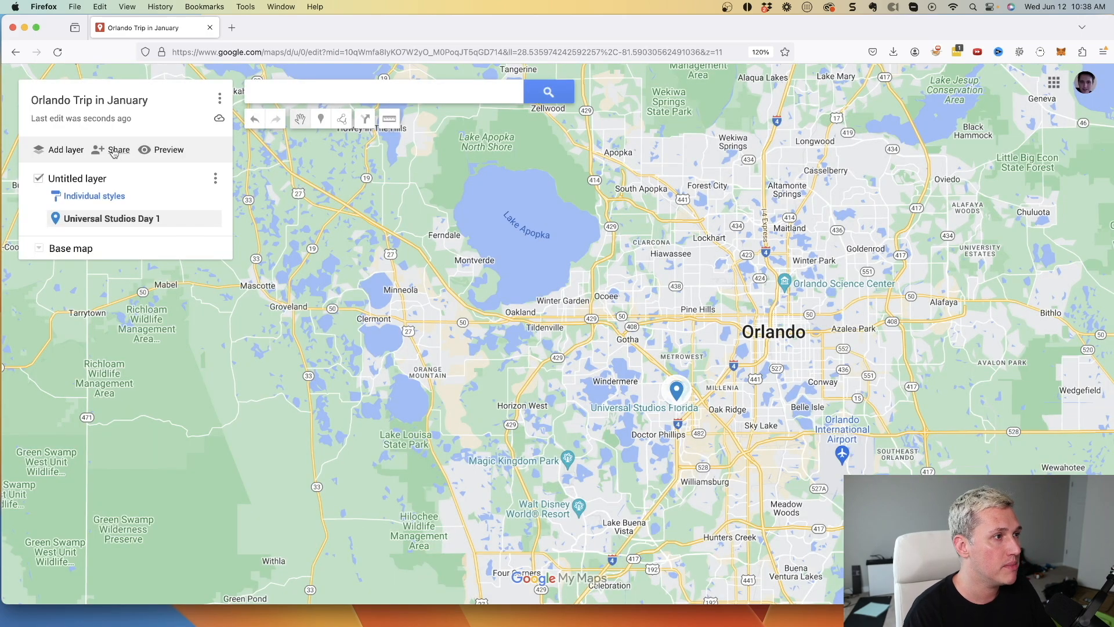
# - Turn on 'Anyone with this link can view' in the Share map dialog
pyautogui.click(118, 149)
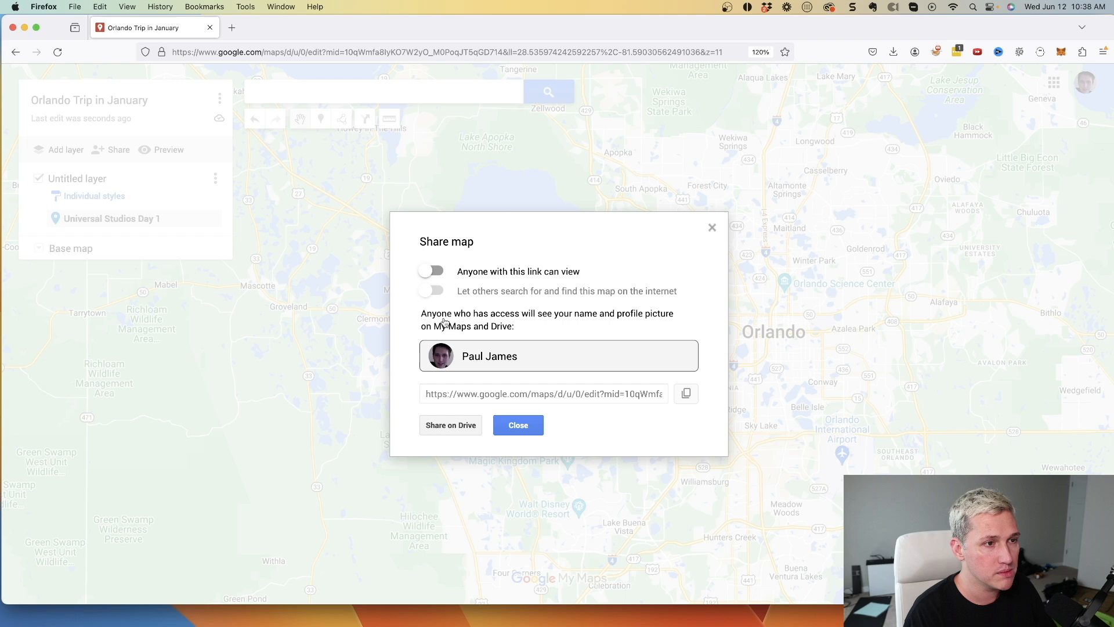
pyautogui.click(431, 271)
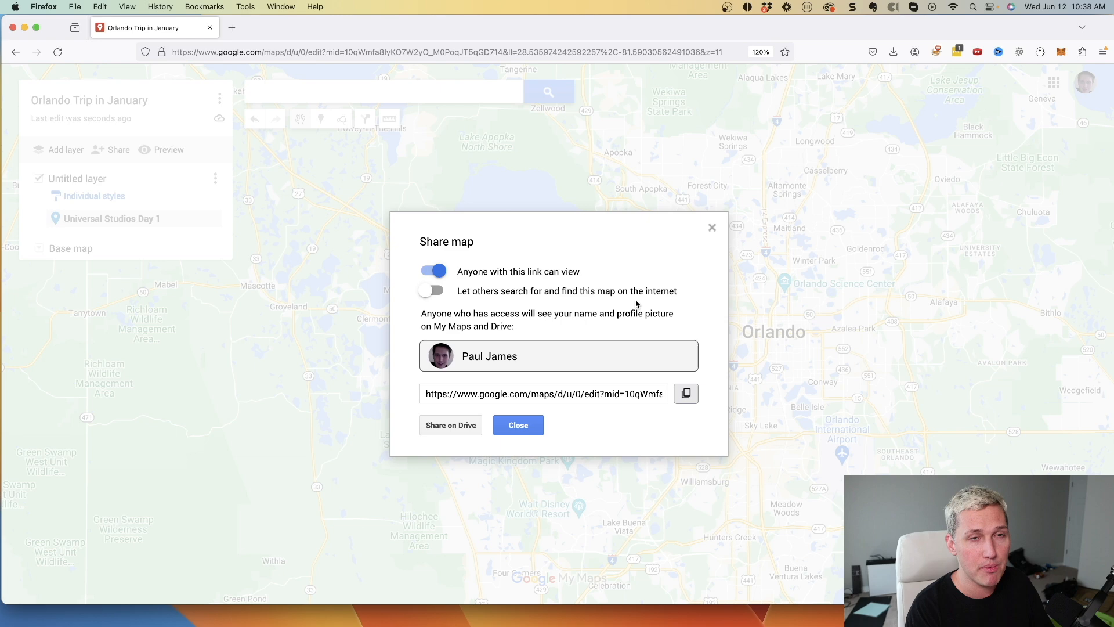
pyautogui.moveTo(45, 425)
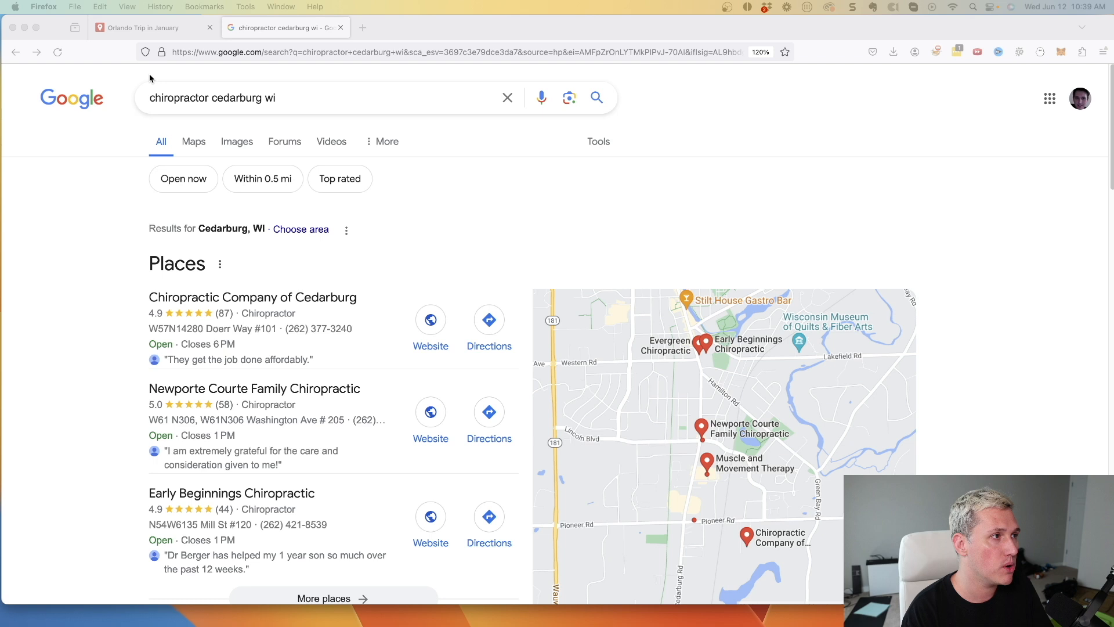
pyautogui.moveTo(199, 110)
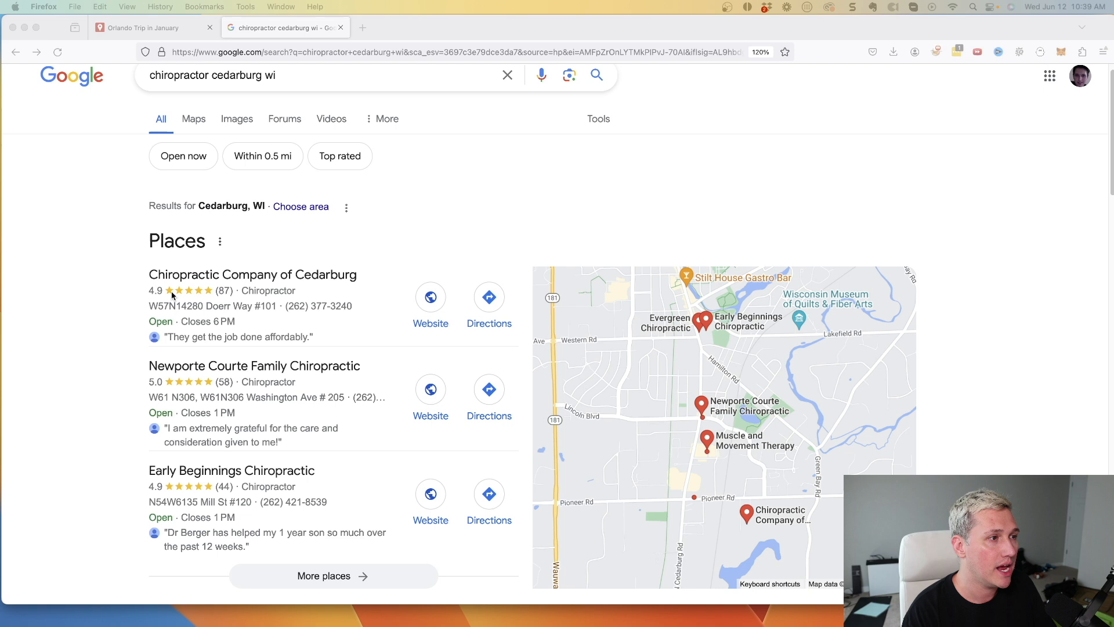
# - Scroll the Cedarburg chiropractor Places pack and expand it with More places
pyautogui.scroll(-3)
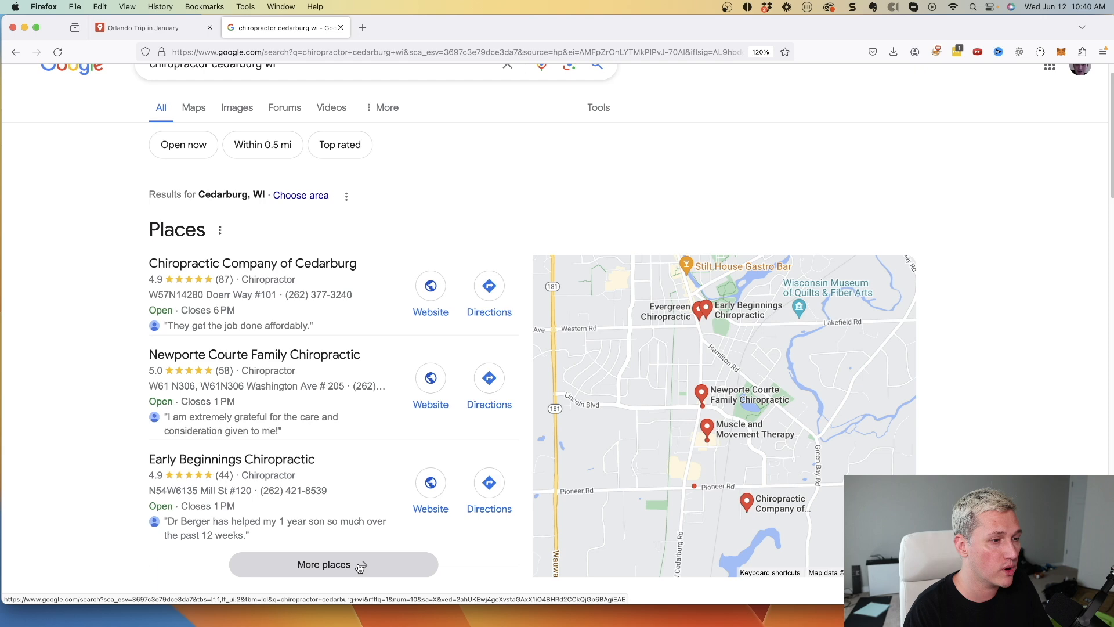
pyautogui.click(323, 565)
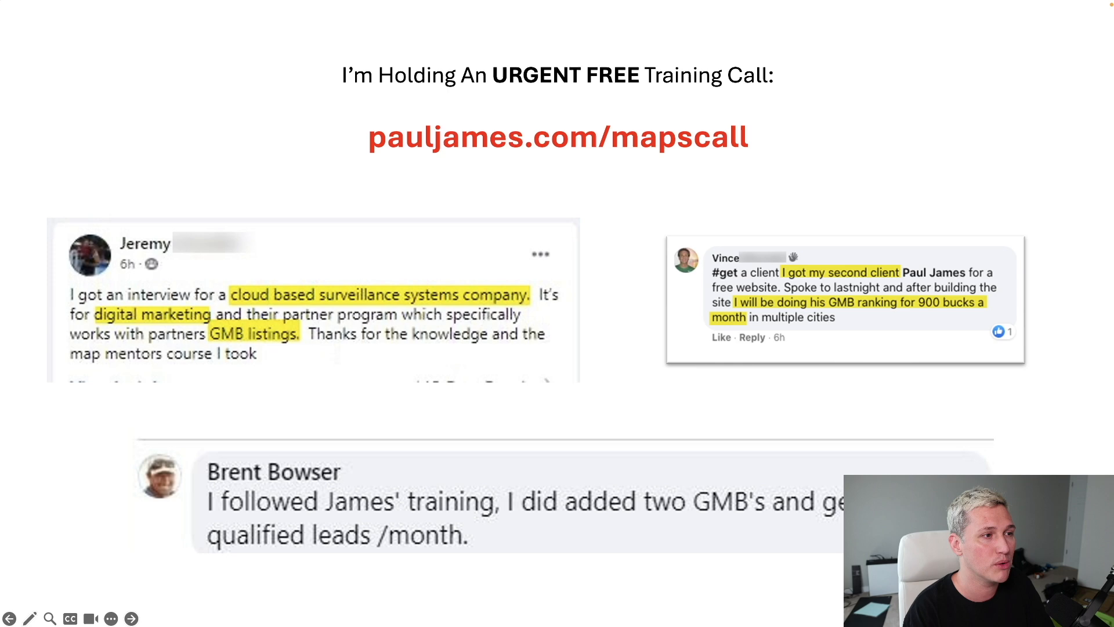
pyautogui.moveTo(541, 285)
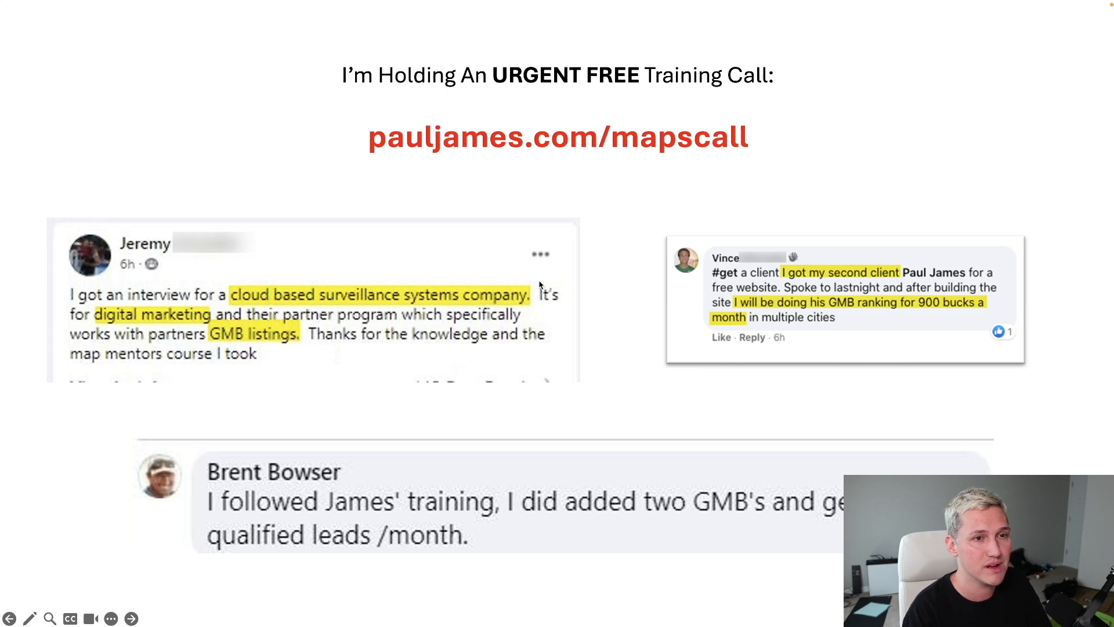
pyautogui.moveTo(933, 292)
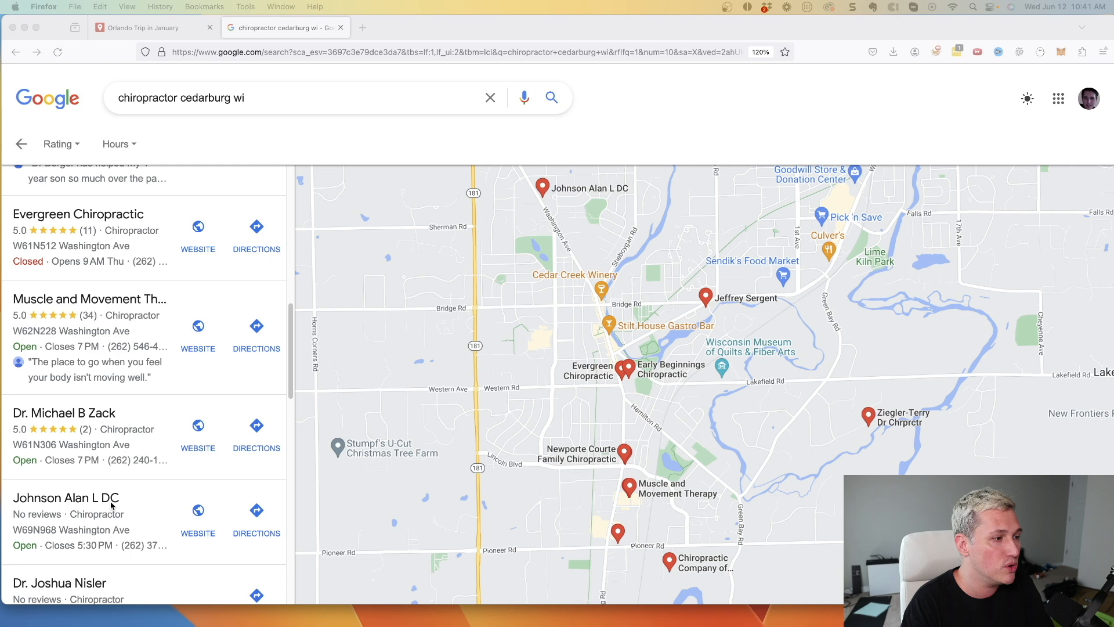
# - View the Johnson Alan L DC and Dr. Joshua Nisler listing details
pyautogui.click(65, 498)
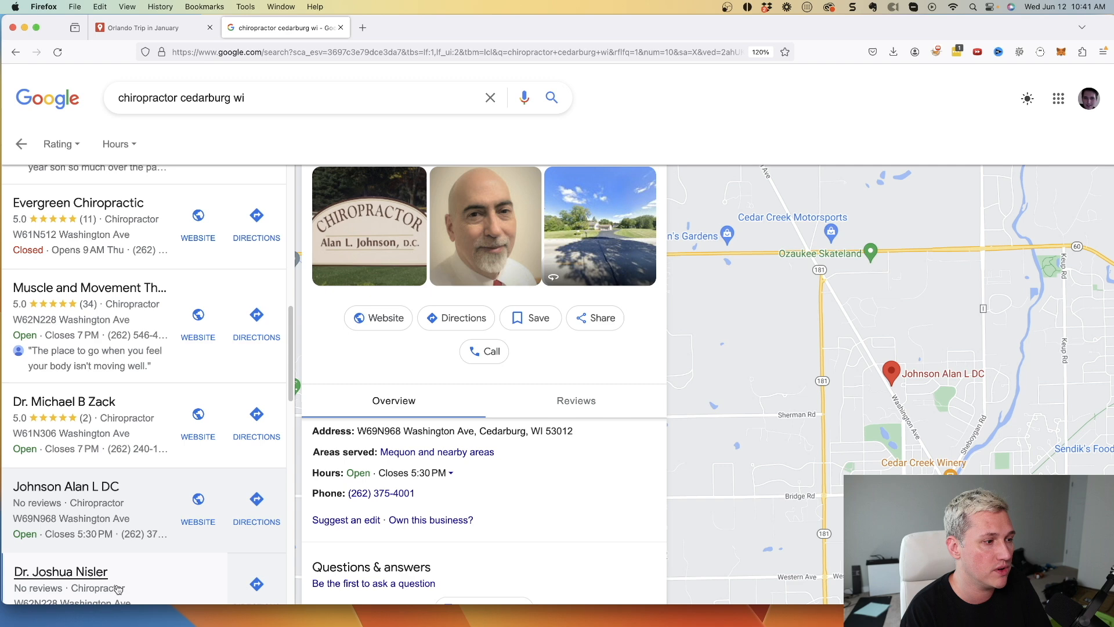
pyautogui.click(60, 571)
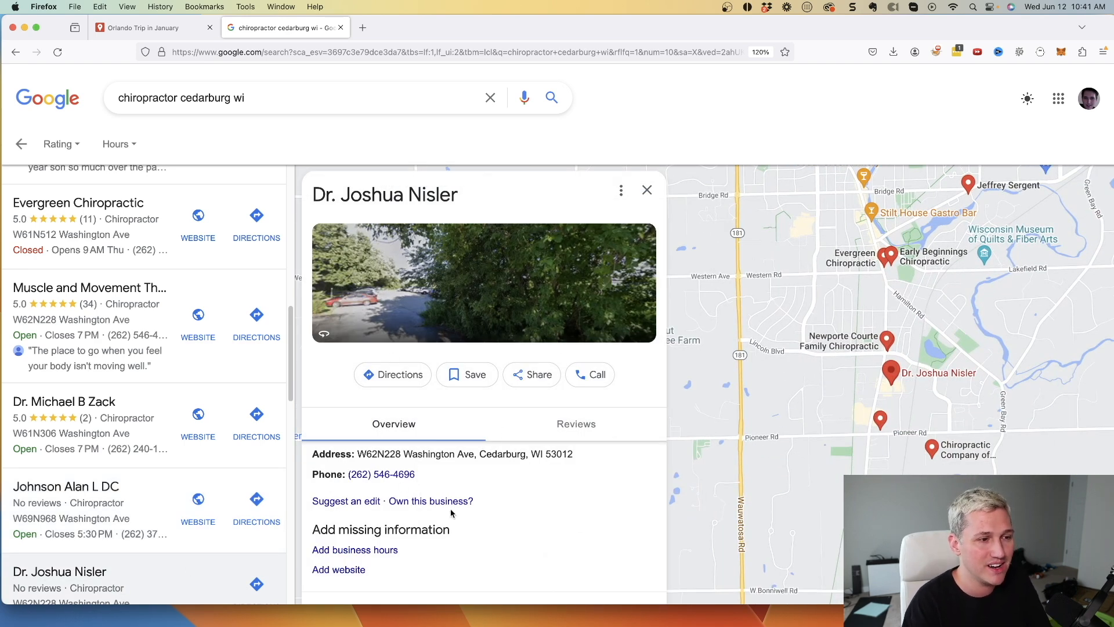
pyautogui.scroll(-3)
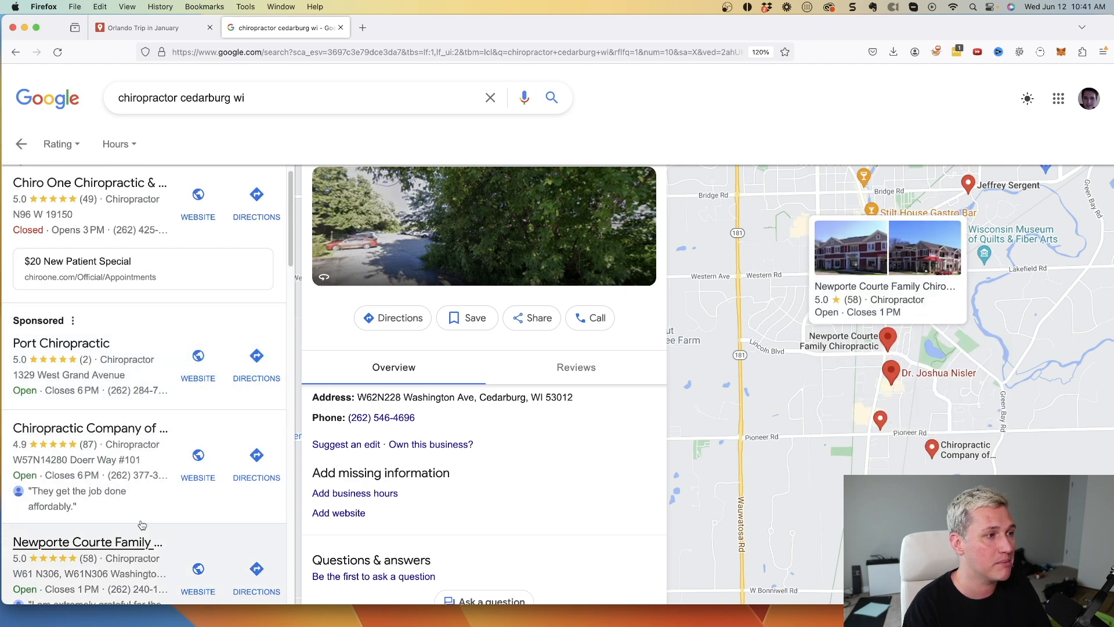
pyautogui.scroll(-3)
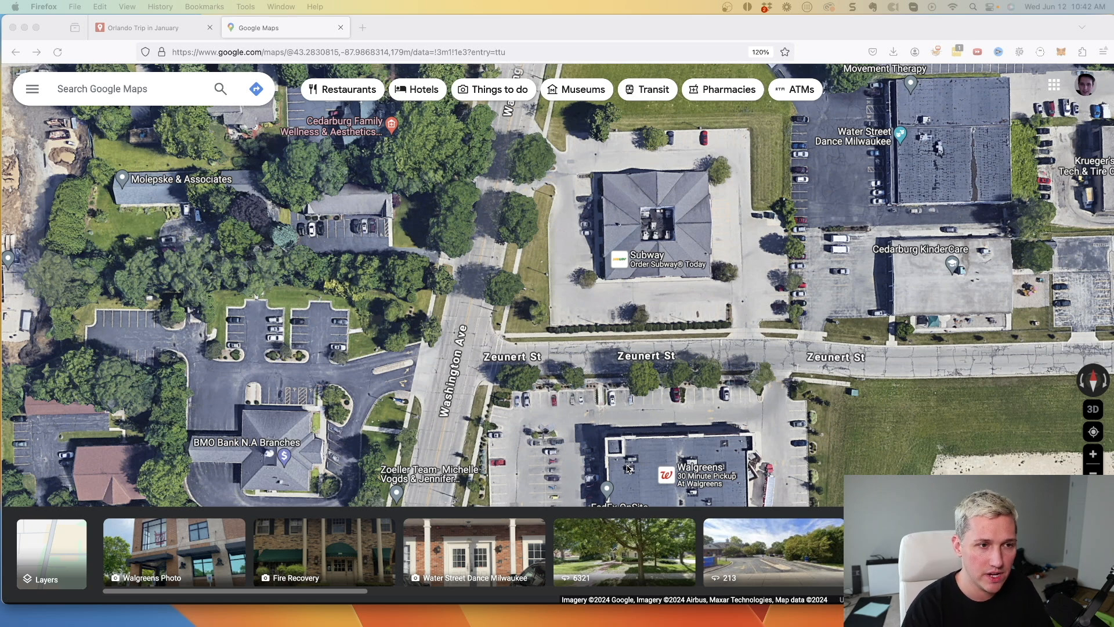
pyautogui.moveTo(653, 346)
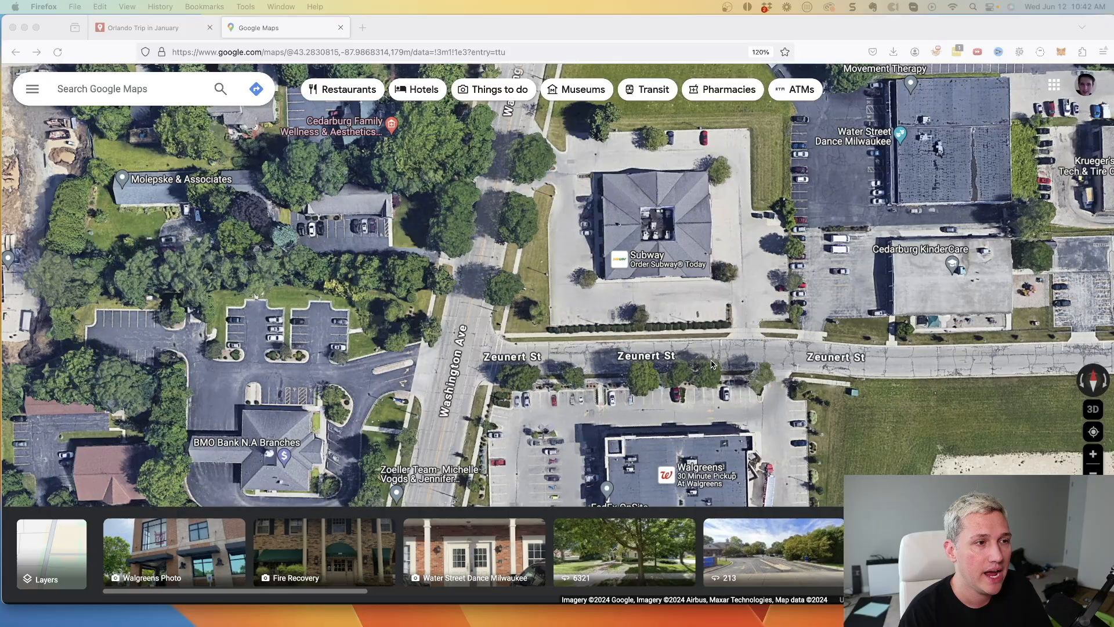
# - Scroll the satellite view around Washington Ave and Zeunert St in Cedarburg
pyautogui.scroll(-3)
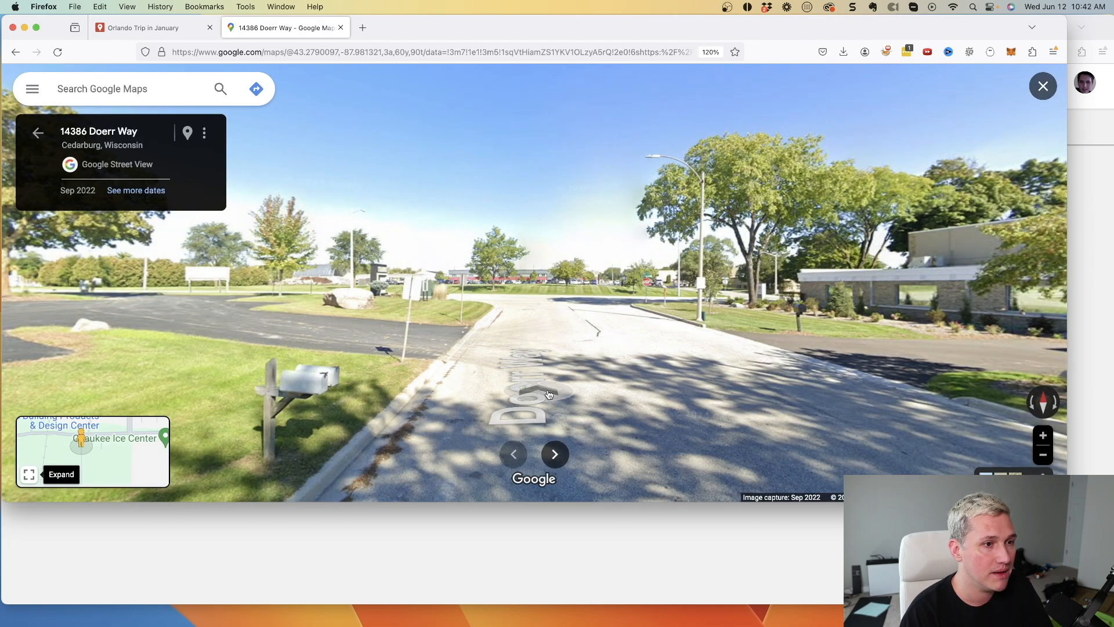
pyautogui.moveTo(547, 395); pyautogui.dragTo(547, 327)
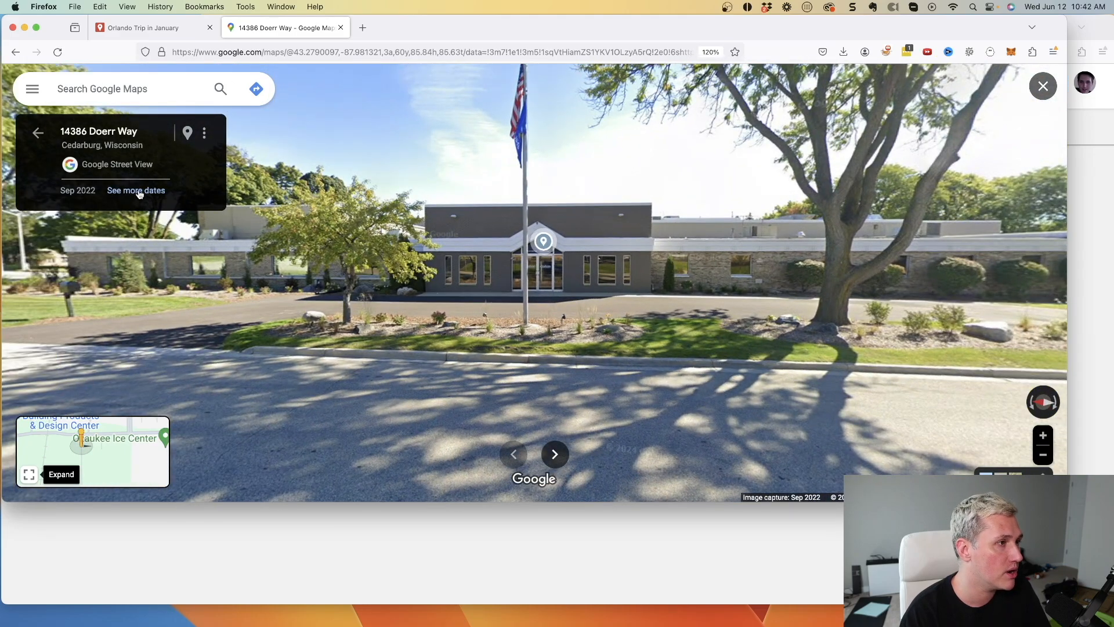
pyautogui.click(136, 191)
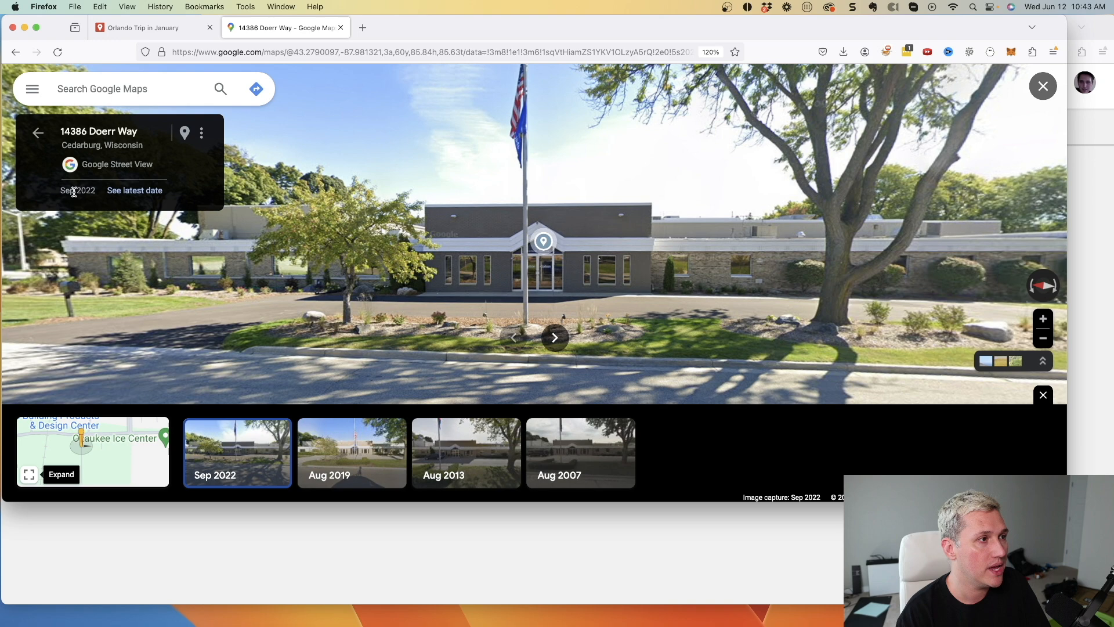
pyautogui.moveTo(554, 473)
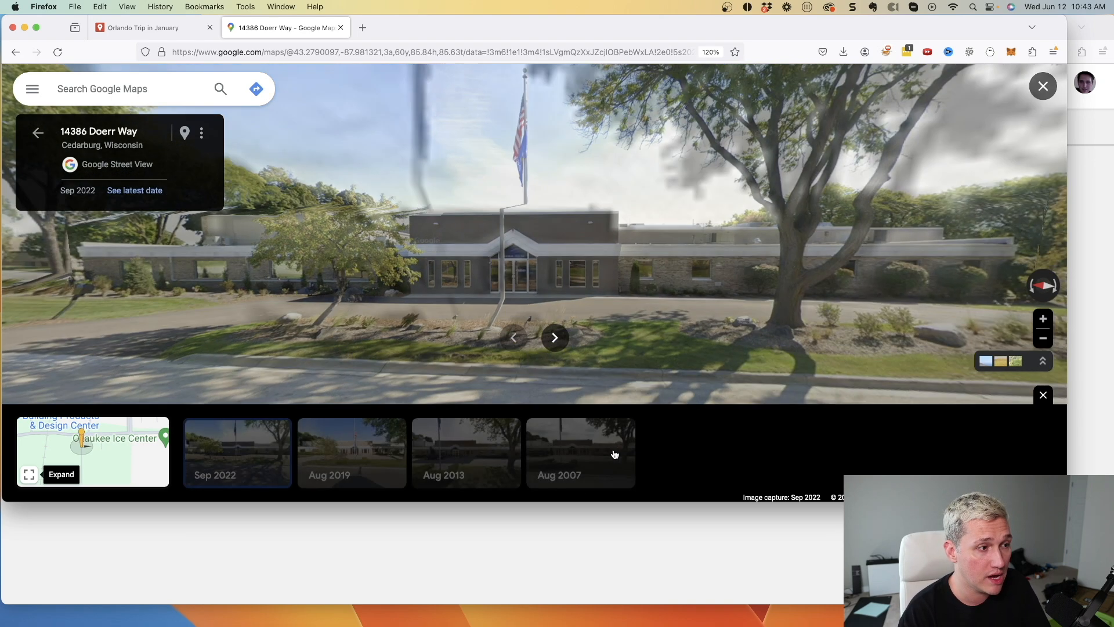
pyautogui.click(580, 452)
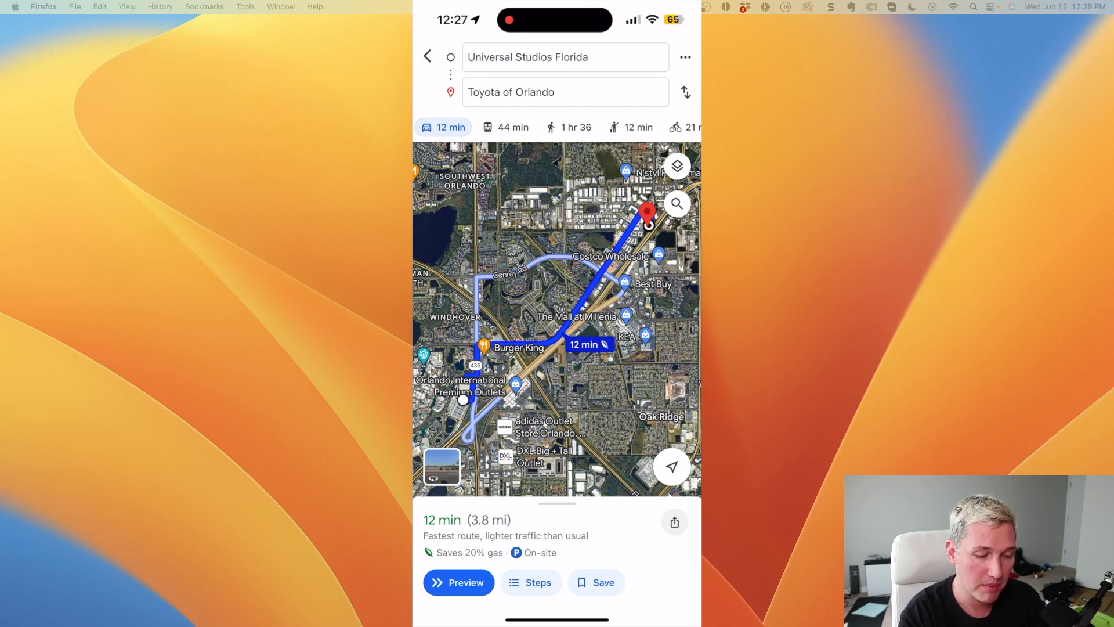
# - Expand the route sheet to reveal fuel savings, on-site parking and turn-by-turn steps
pyautogui.moveTo(557, 503); pyautogui.dragTo(557, 341)
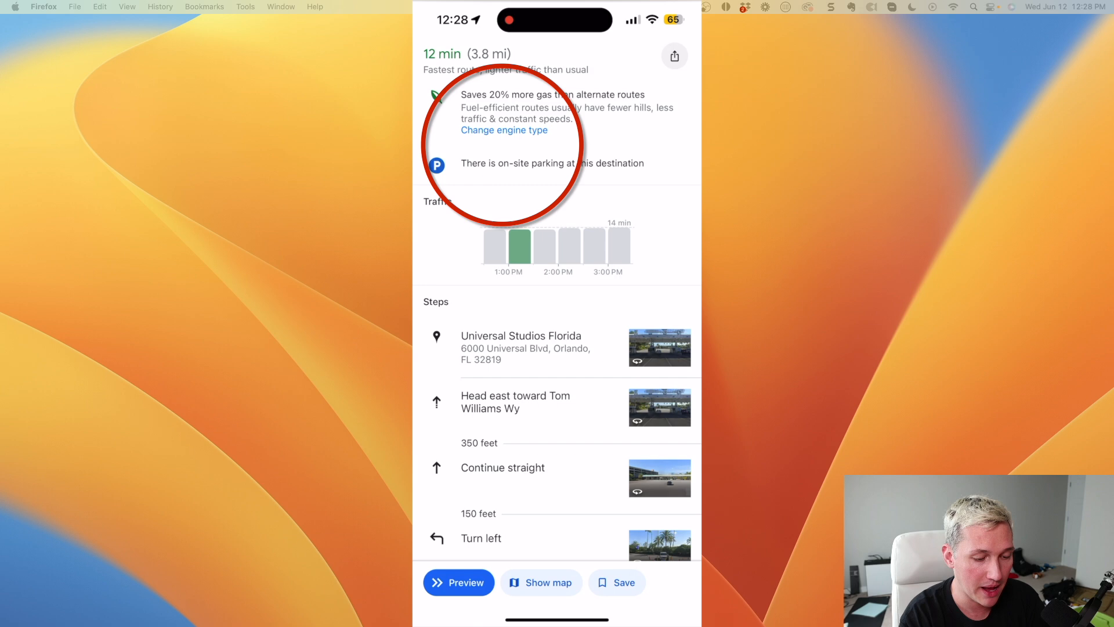
# - Change the routing engine type from Gas to Electric and confirm with Done
pyautogui.click(504, 130)
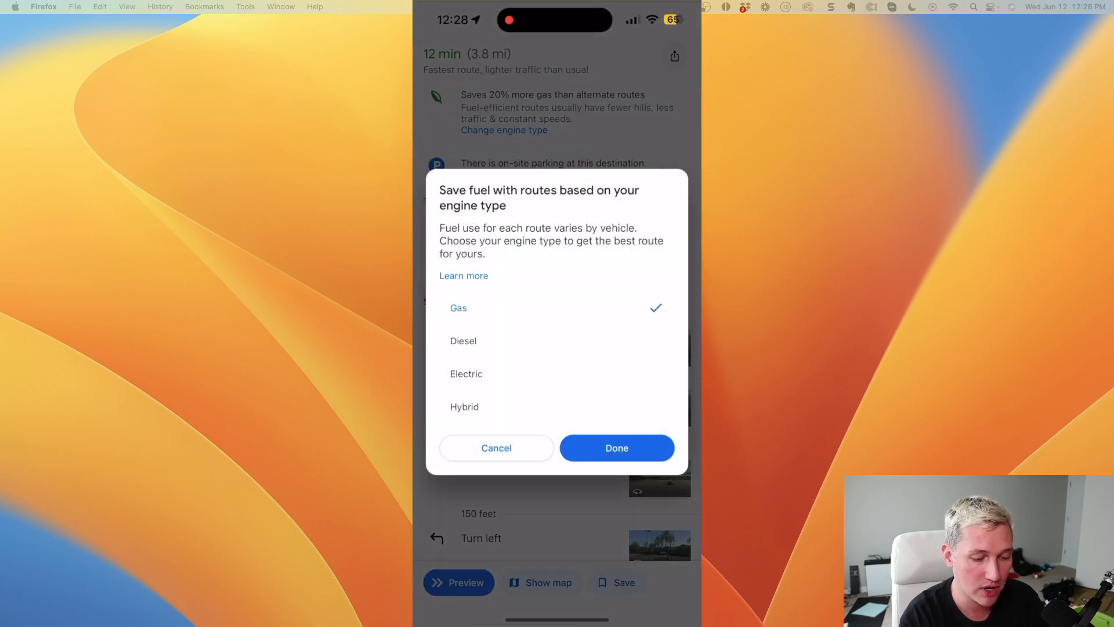
pyautogui.click(465, 406)
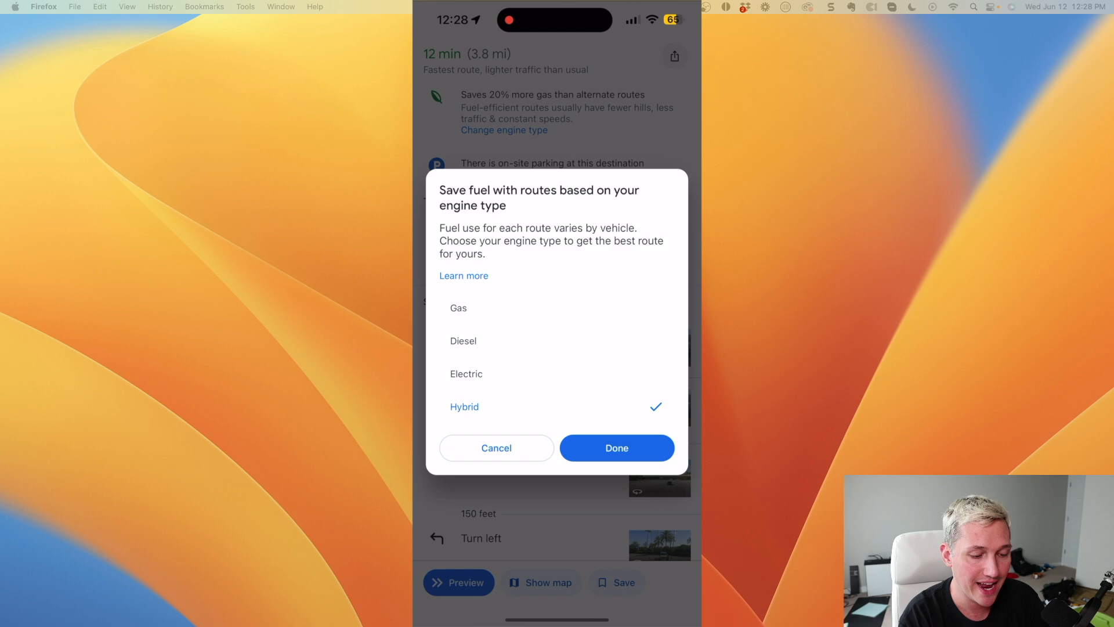
pyautogui.click(466, 373)
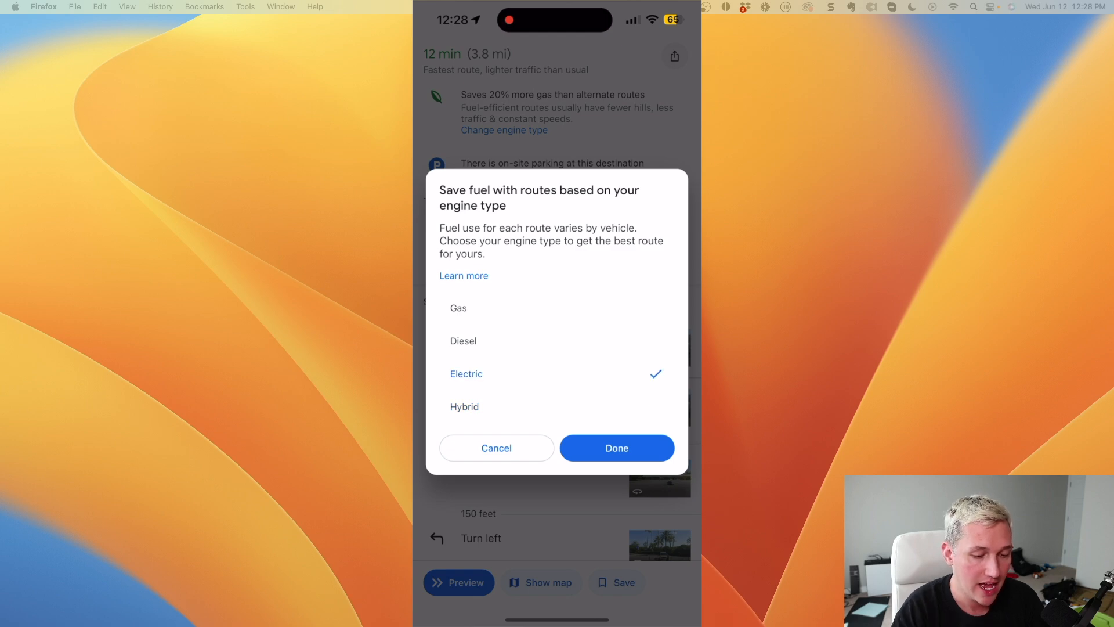
pyautogui.click(617, 447)
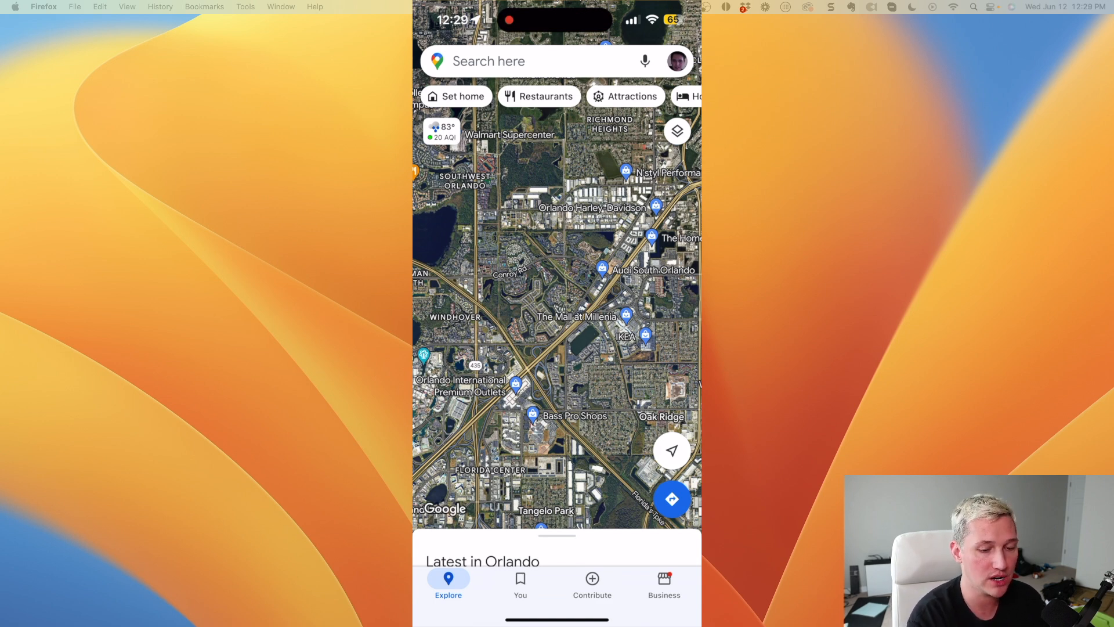
# - Open Location sharing from the profile picture's account menu
pyautogui.click(675, 60)
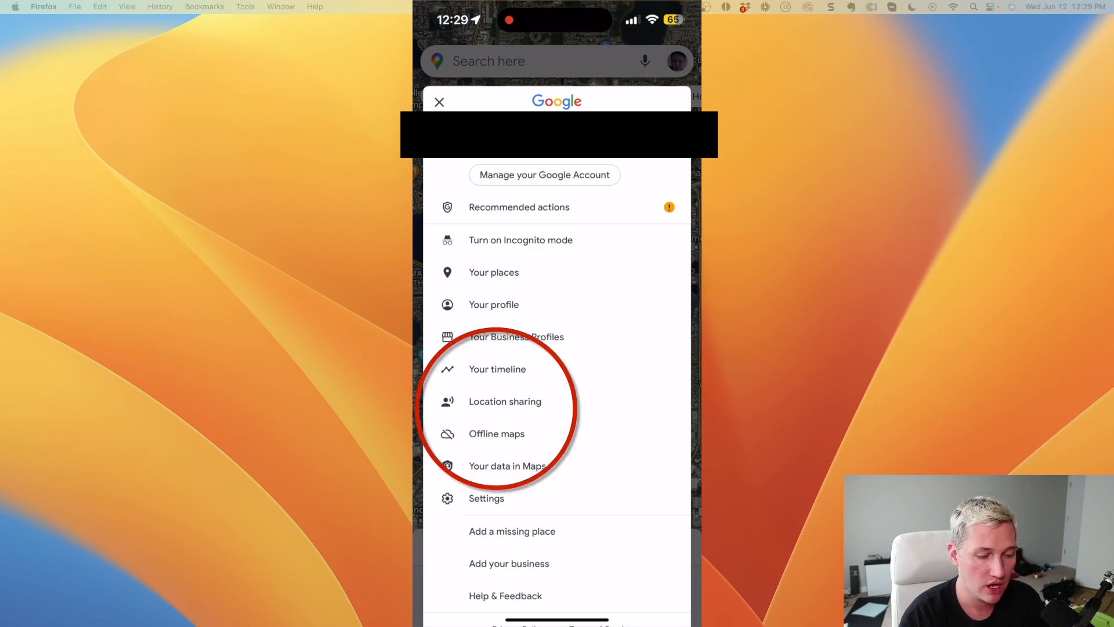
pyautogui.click(504, 402)
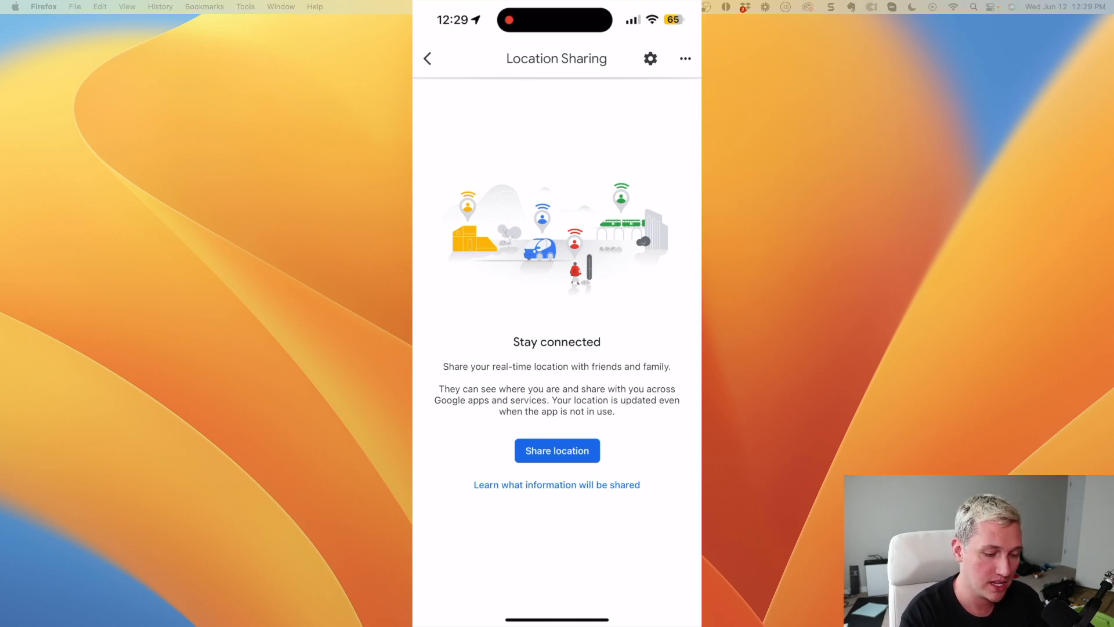
pyautogui.click(558, 450)
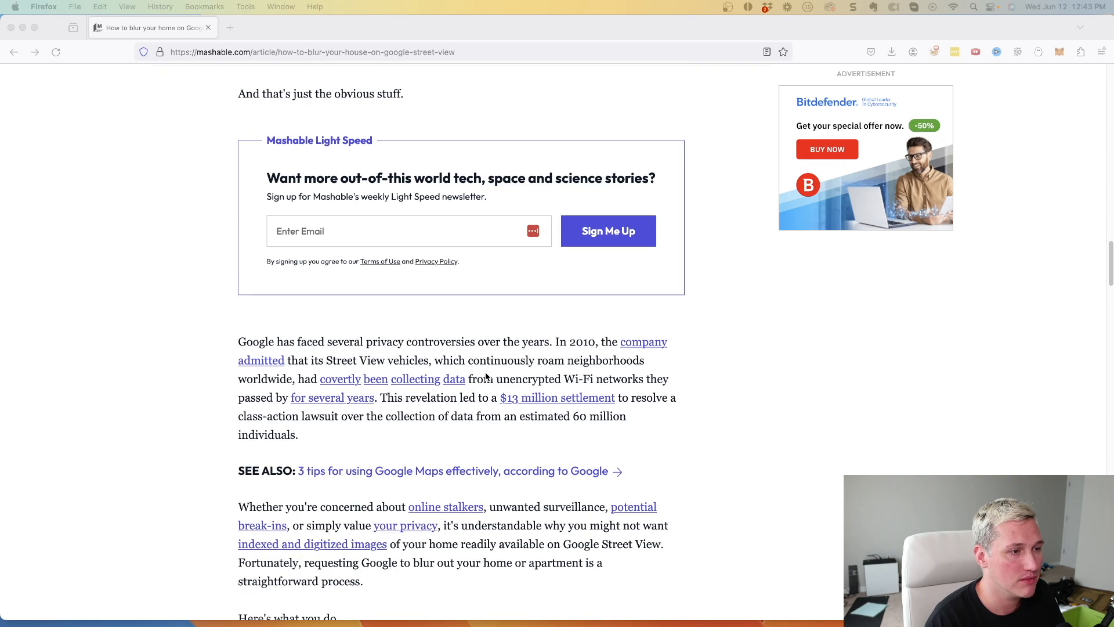
# - Scroll the Mashable article through Steps 1–6, ending at the email request step
pyautogui.scroll(-3)
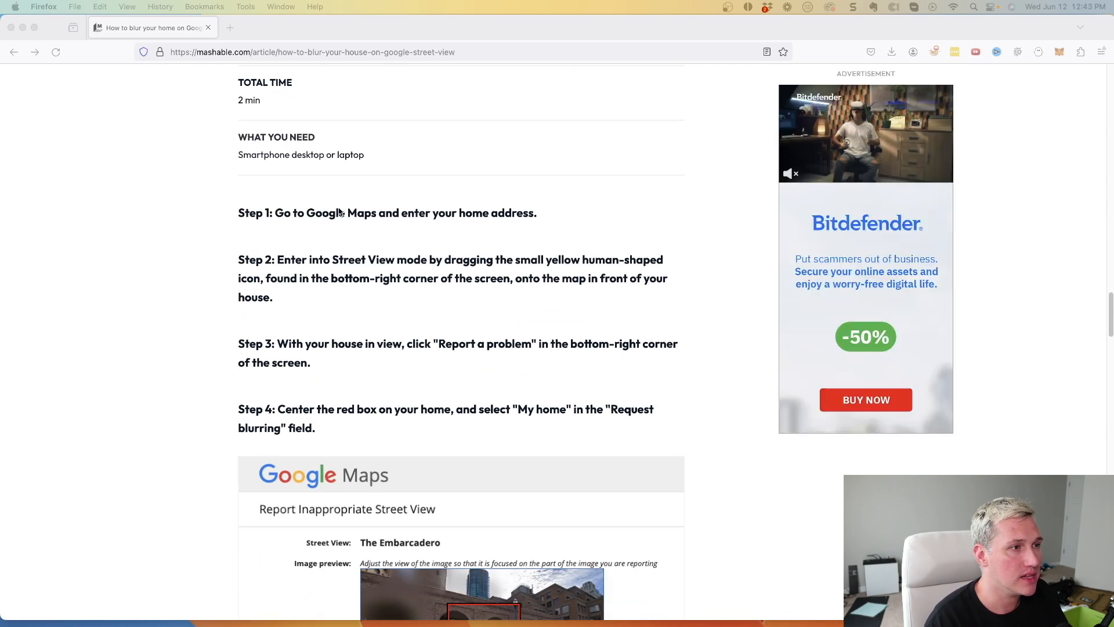
pyautogui.scroll(-3)
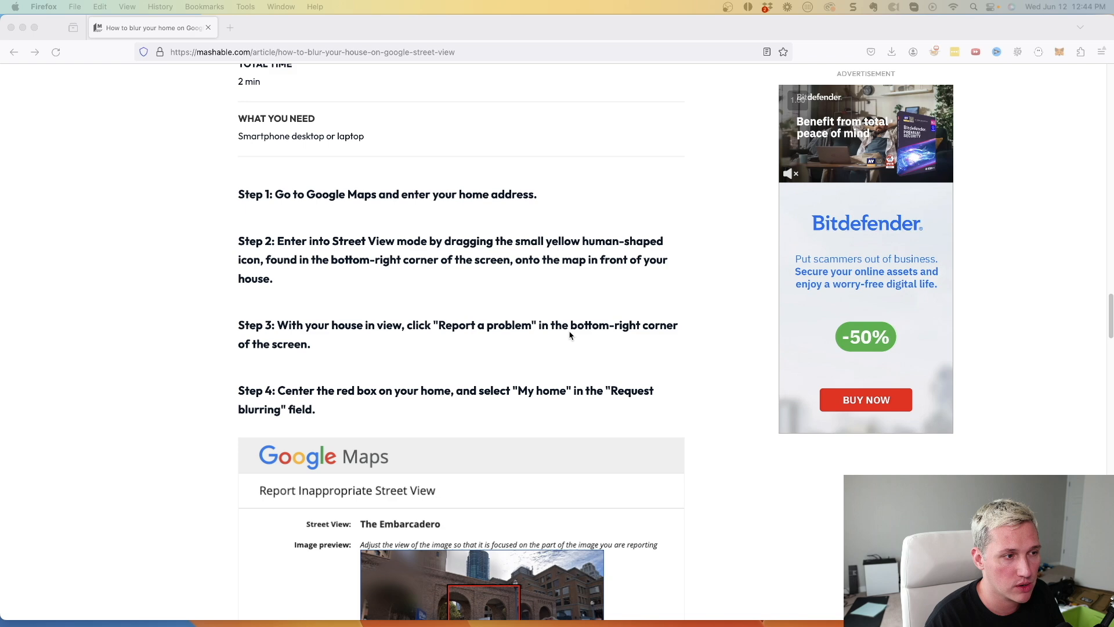
pyautogui.scroll(-3)
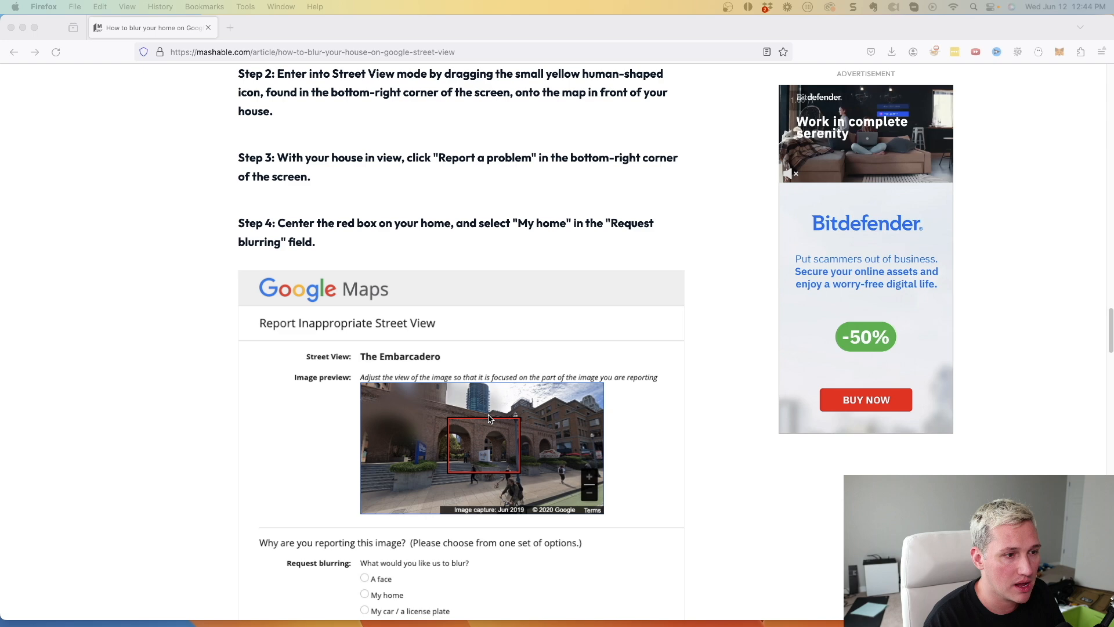
pyautogui.scroll(-3)
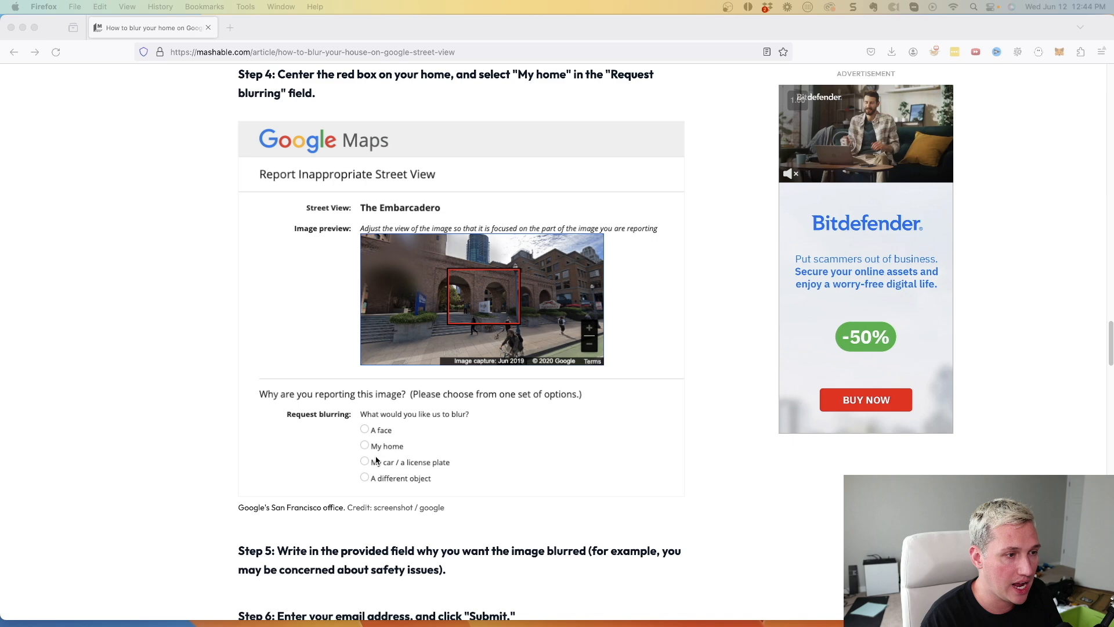
pyautogui.scroll(-3)
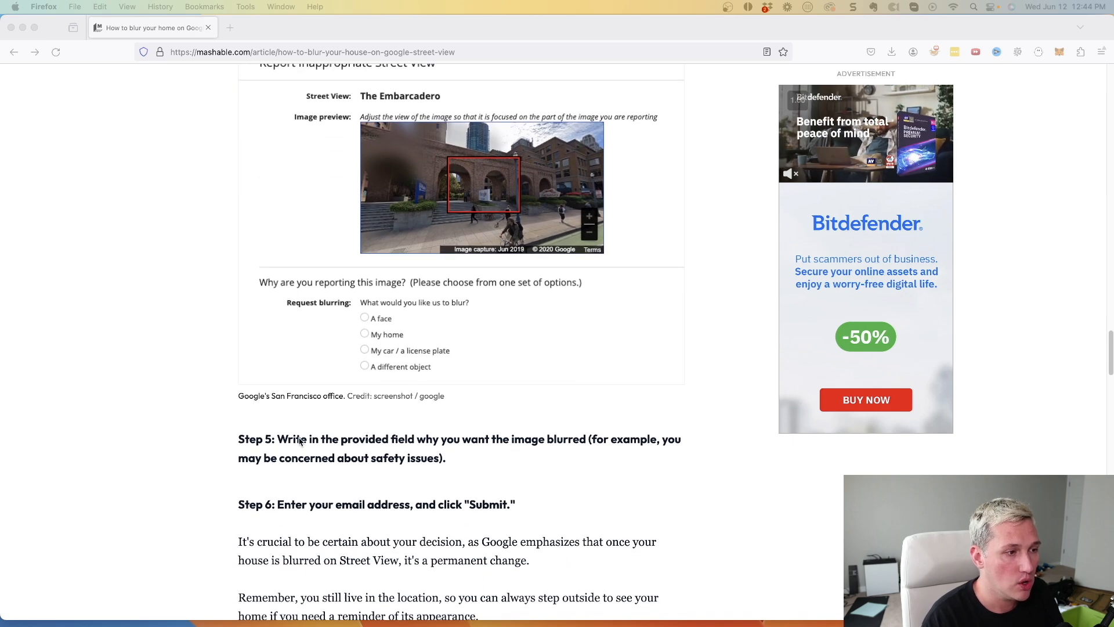
pyautogui.scroll(-3)
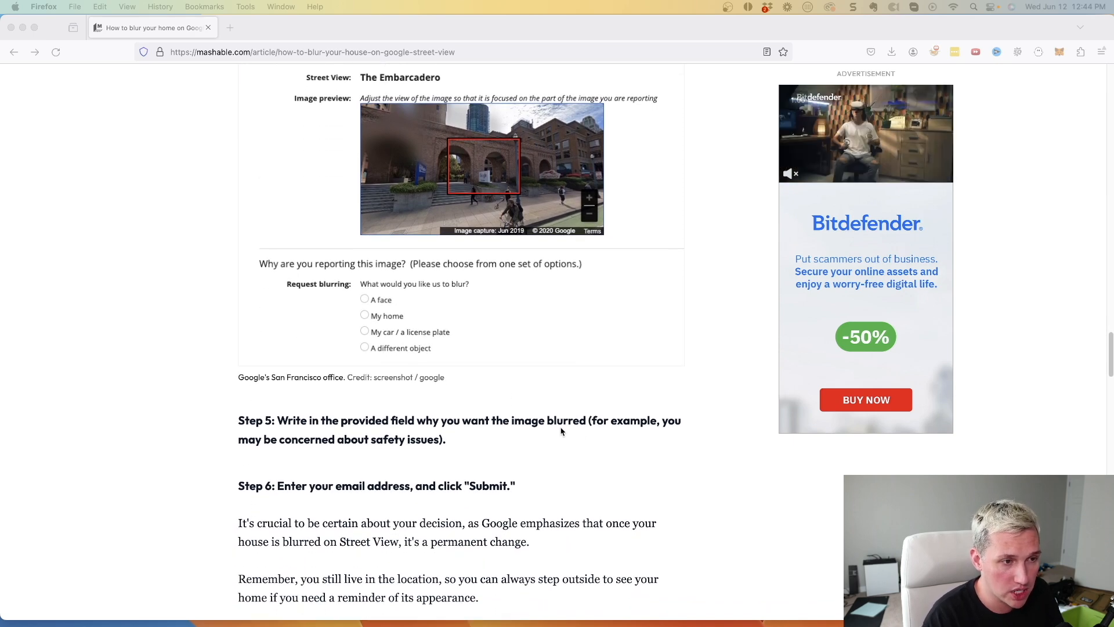
pyautogui.scroll(-3)
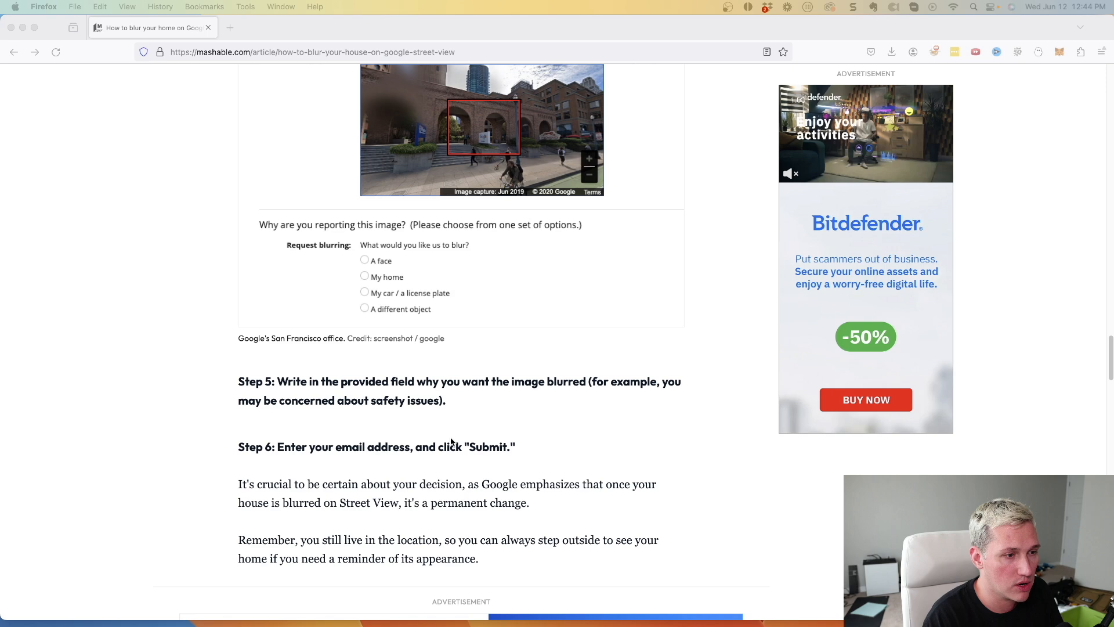
pyautogui.scroll(-3)
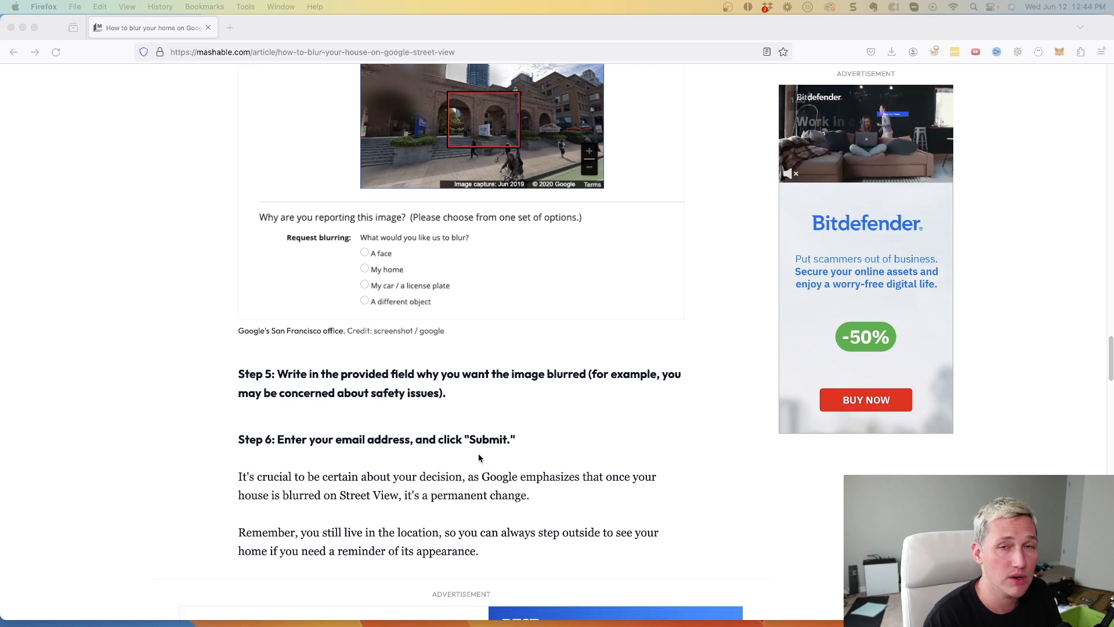